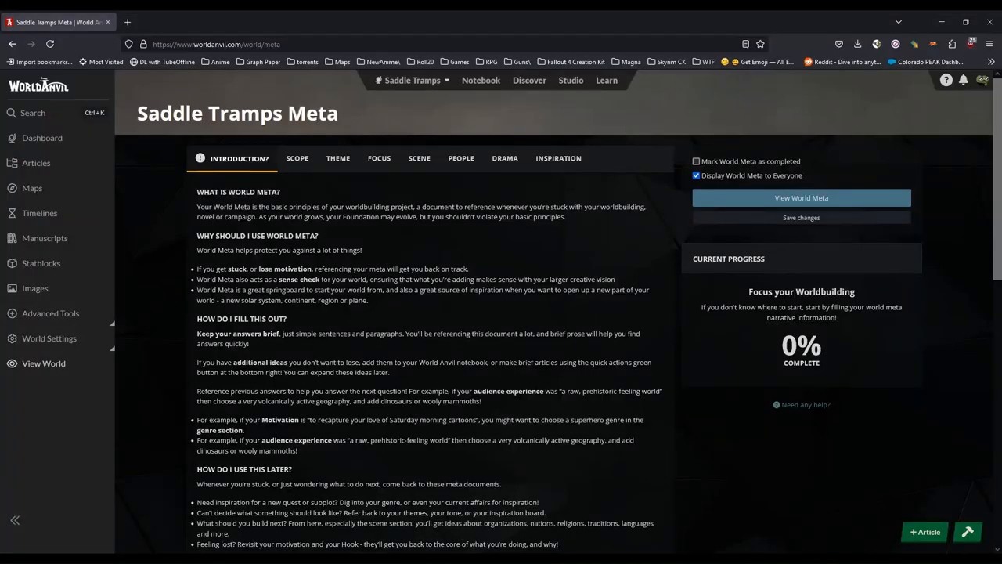
{"action": "mouse_move", "coordinate": [805, 40]}
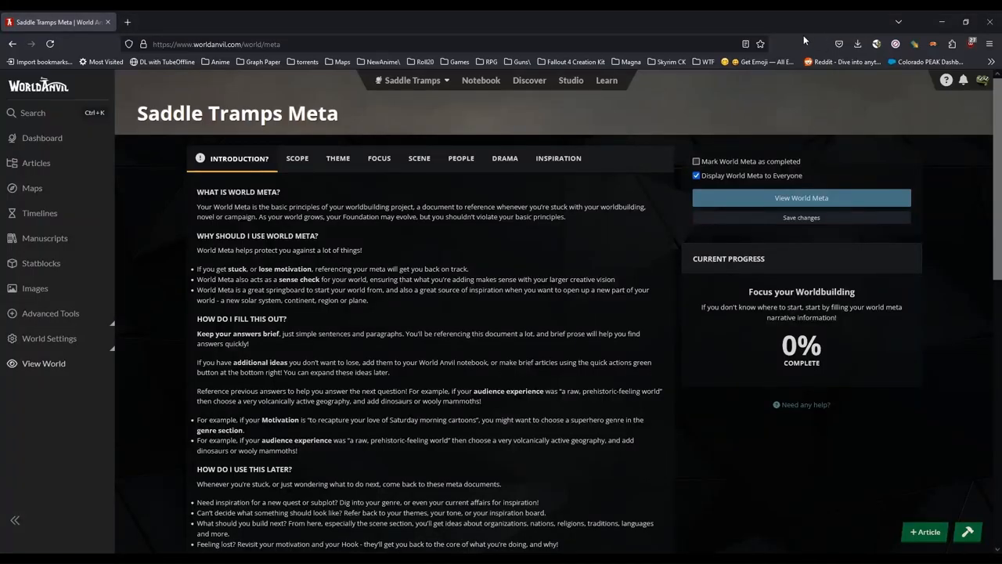
Switch the Saddle Tramps World Meta to its Scope section
{"action": "scroll", "scroll_direction": "down", "scroll_amount": 3}
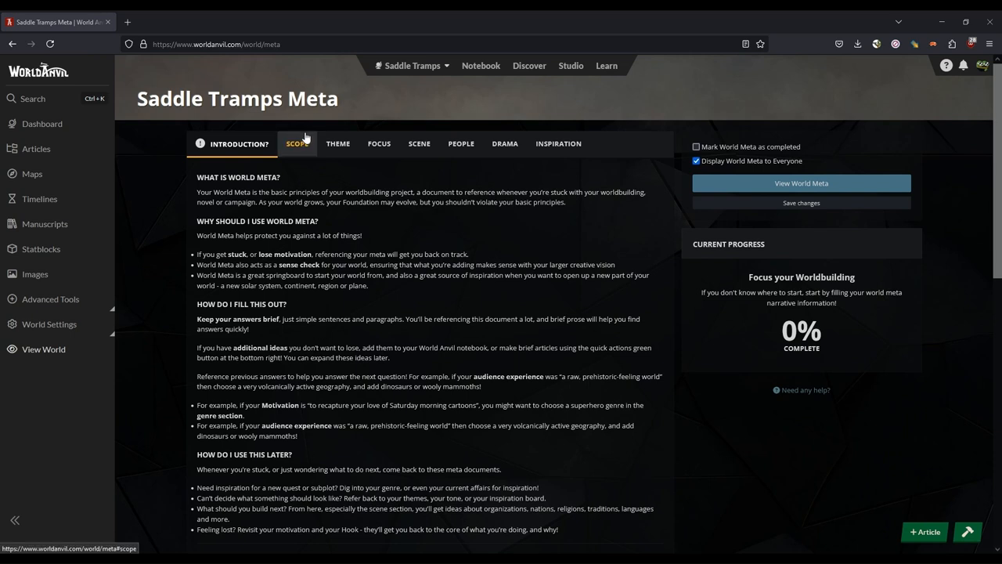
{"action": "left_click", "coordinate": [298, 144]}
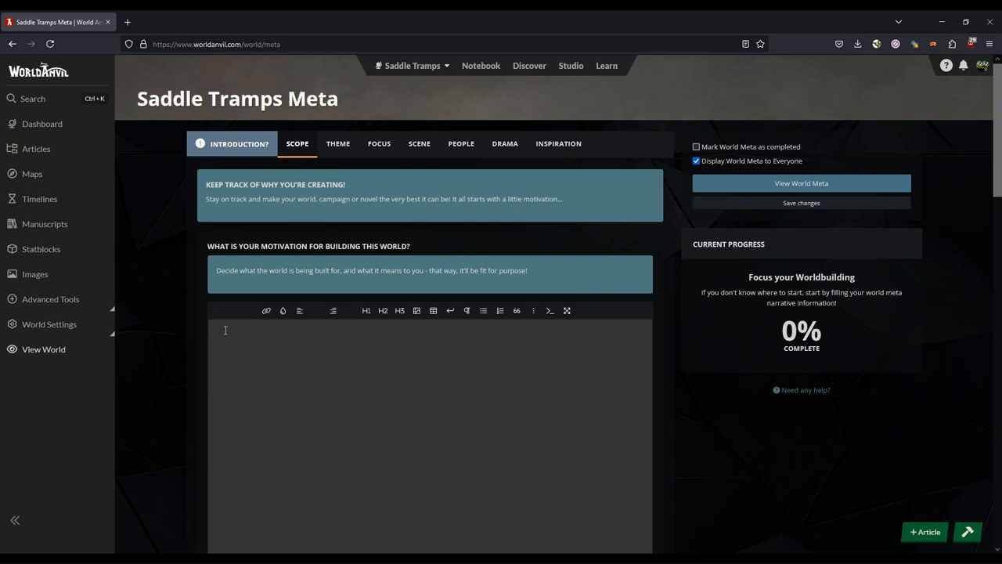
Begin the motivation answer: 'To relive the hardships to realize the american dream.'
{"action": "scroll", "scroll_direction": "down", "scroll_amount": 3}
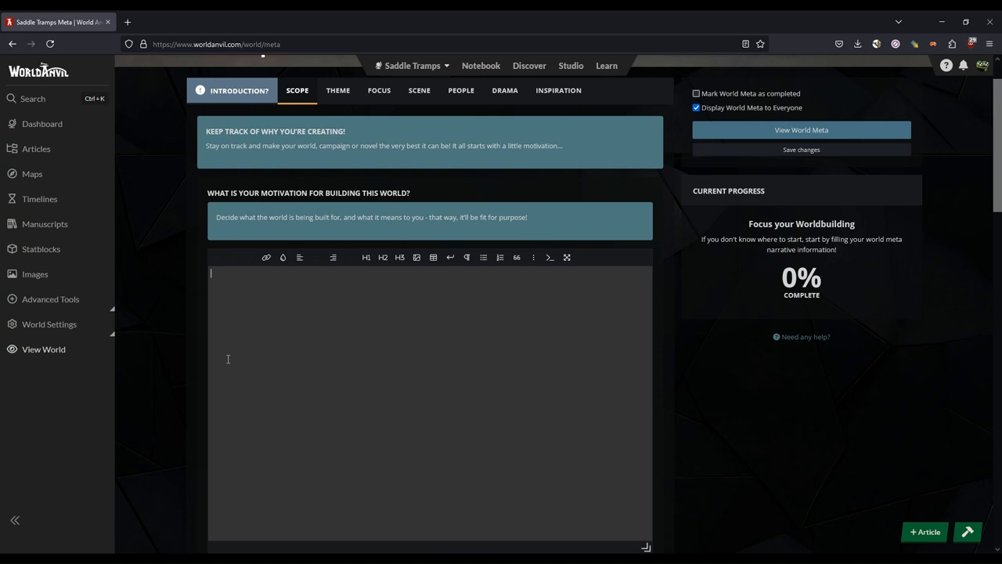
{"action": "type", "text": "To relive the times when being an american, meant you had to suffer great hards"}
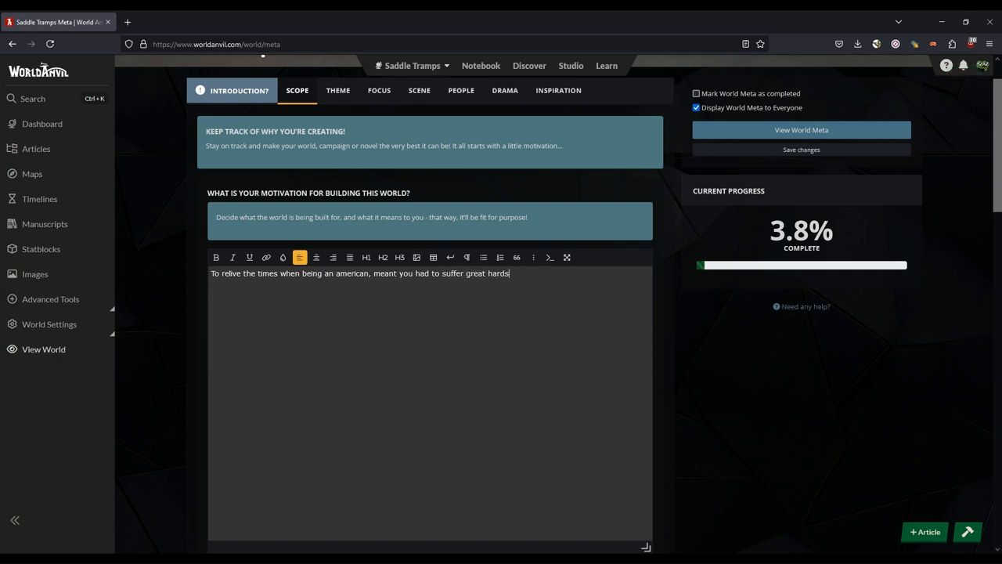
{"action": "type", "text": "hips"}
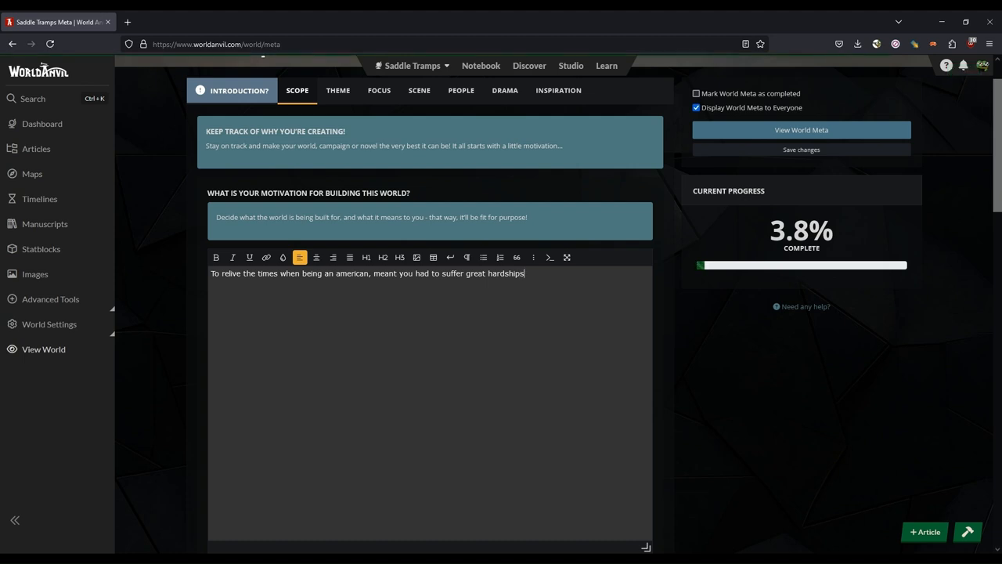
{"action": "type", "text": "to realize"}
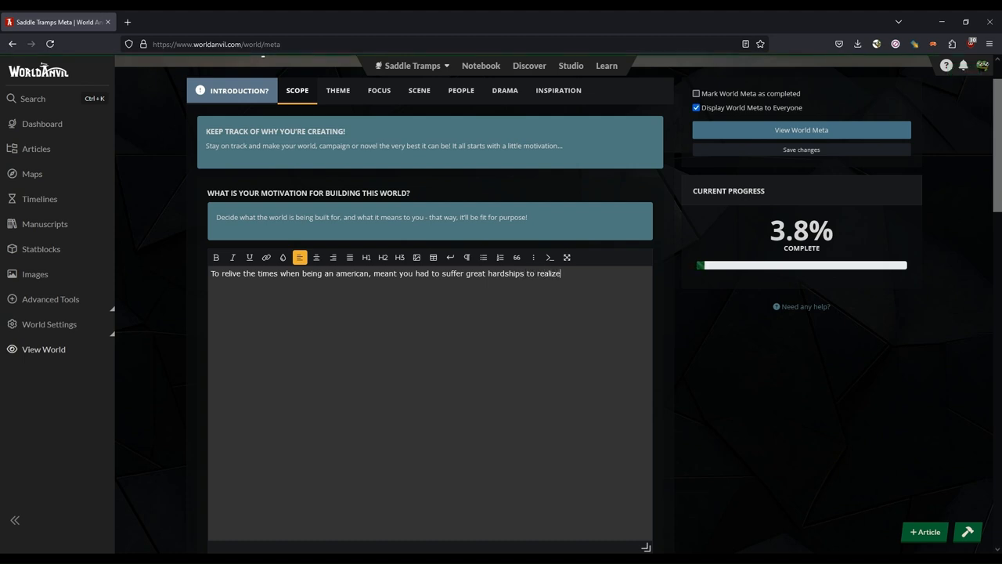
{"action": "type", "text": "the american dream"}
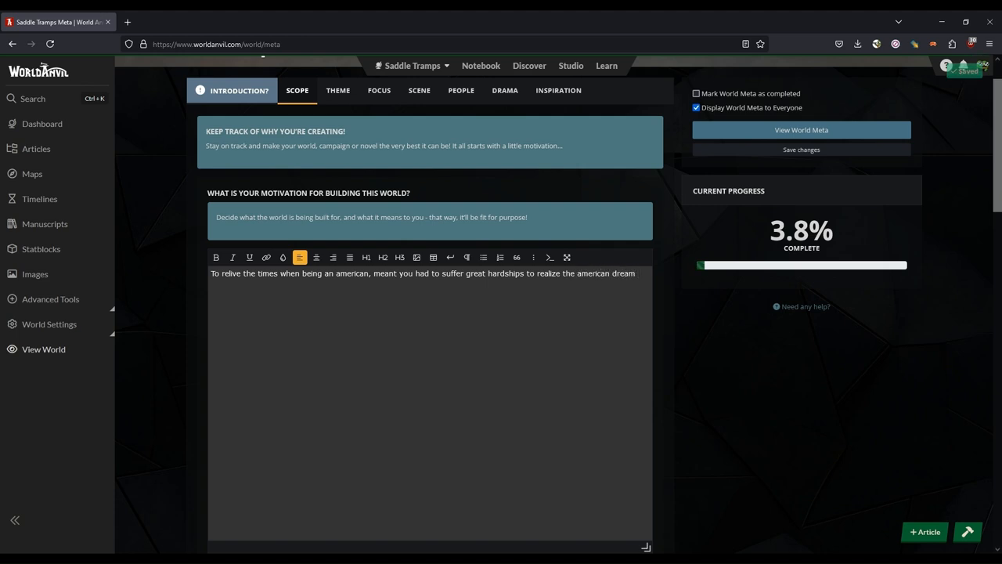
{"action": "type", "text": "."}
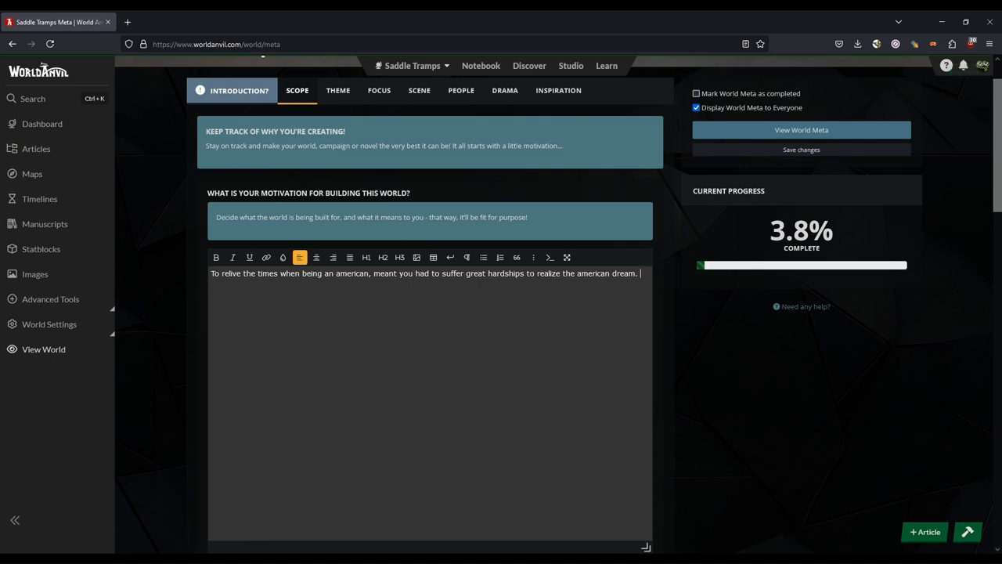
Finish it with the cowboy's honor, native pride and capitalist greed intertwined, tragic and beautiful
{"action": "type", "text": "The honor of the"}
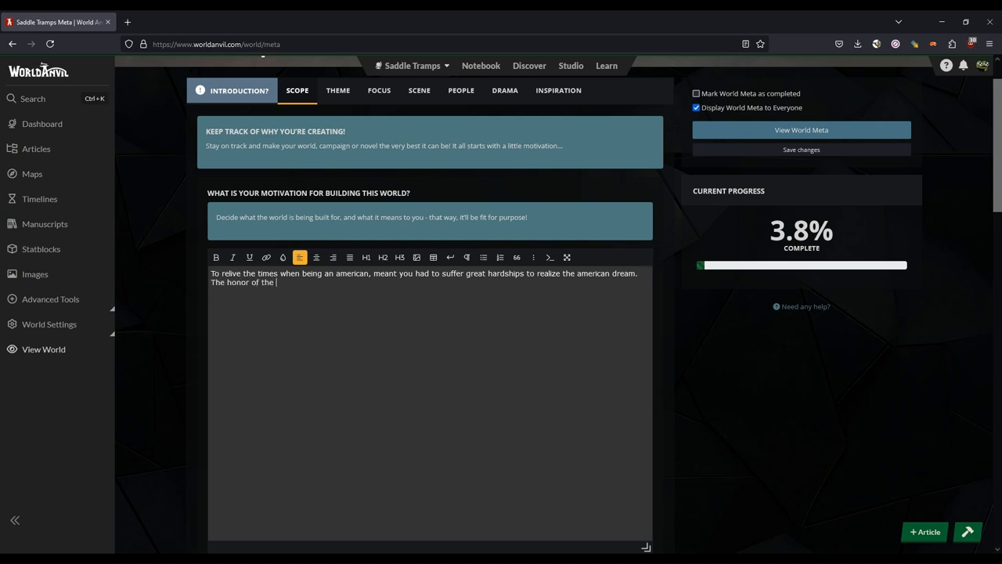
{"action": "type", "text": "cowboy, the pride of"}
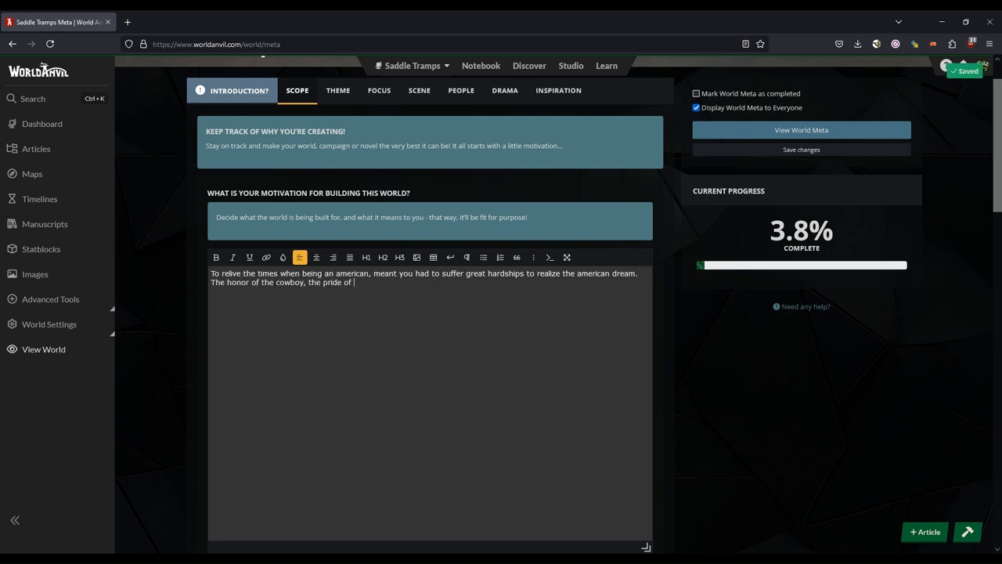
{"action": "type", "text": "the native american and the"}
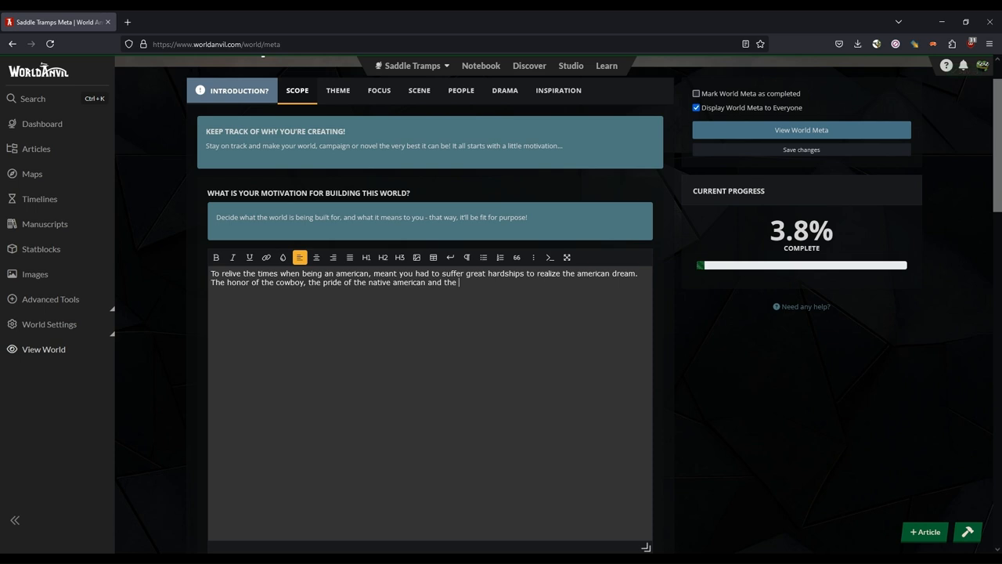
{"action": "type", "text": "greed of the capaitali"}
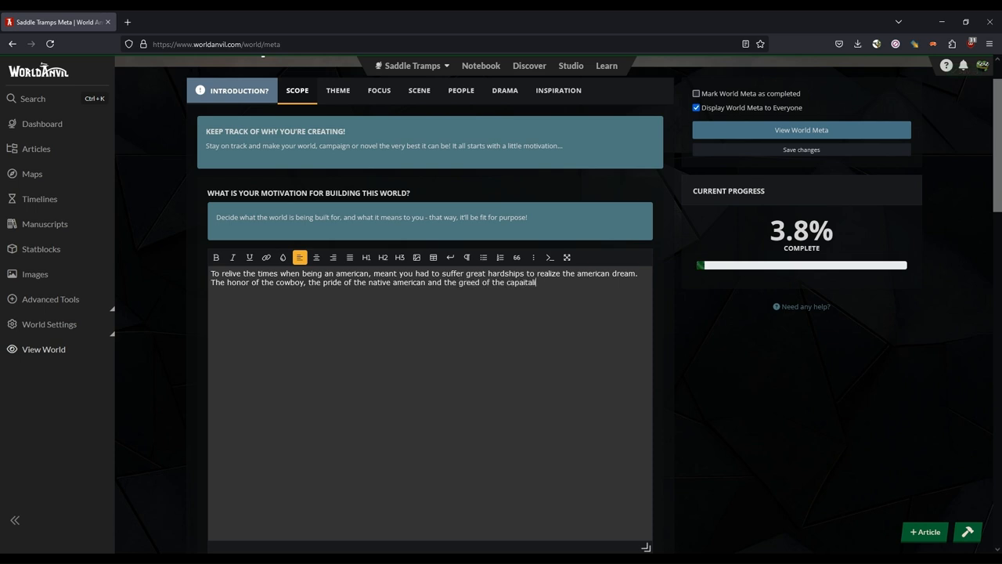
{"action": "type", "text": "all intertwin to create something both traggic and beautif"}
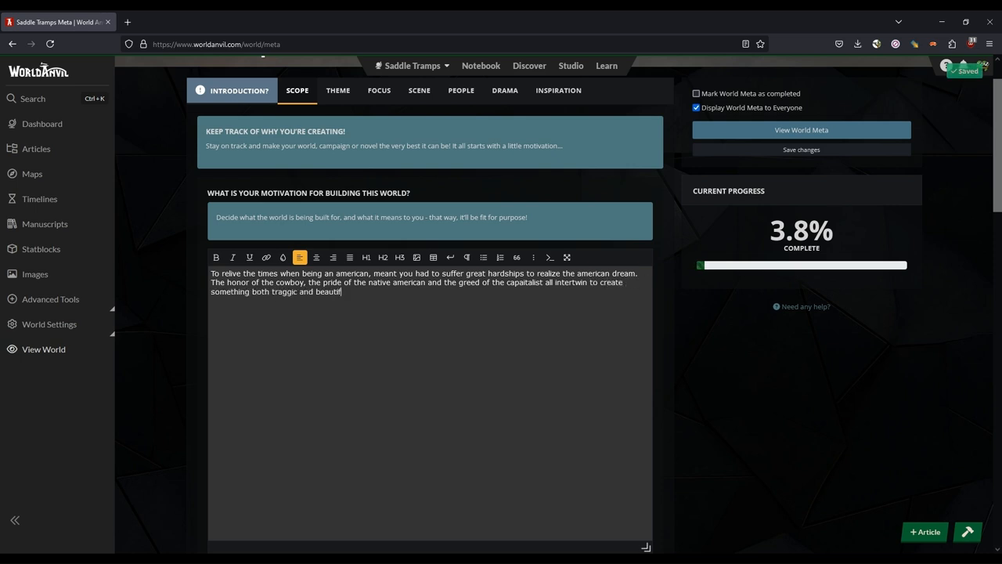
{"action": "type", "text": "ul."}
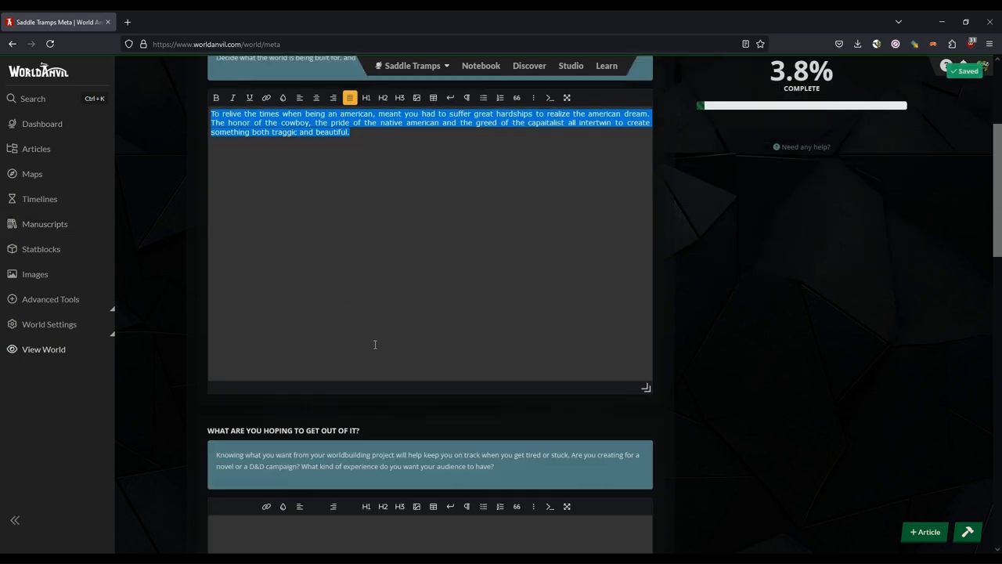
Answer the goals question: 'To create a world I can come back to and play out wild west stories.'
{"action": "scroll", "scroll_direction": "down", "scroll_amount": 3}
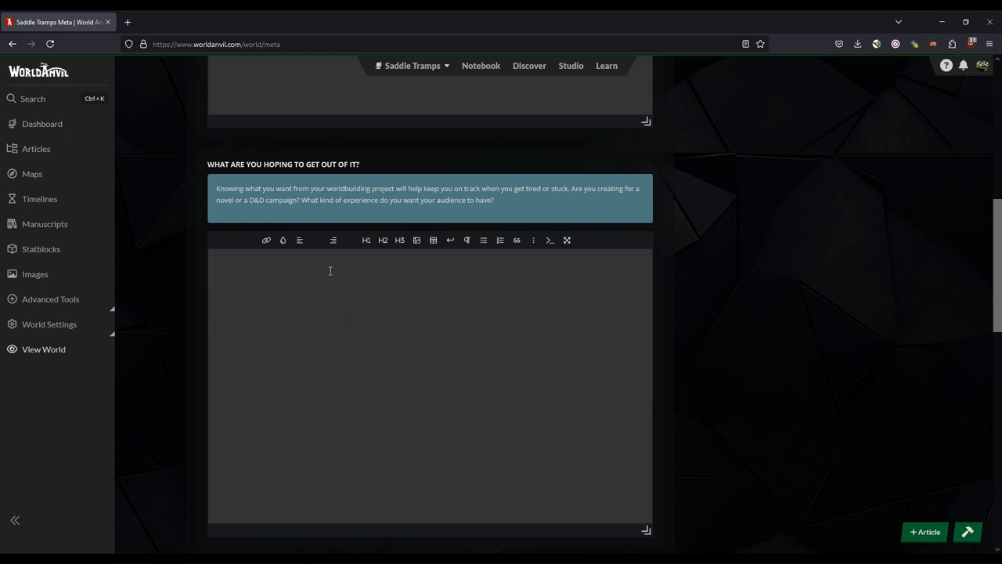
{"action": "mouse_move", "coordinate": [292, 267]}
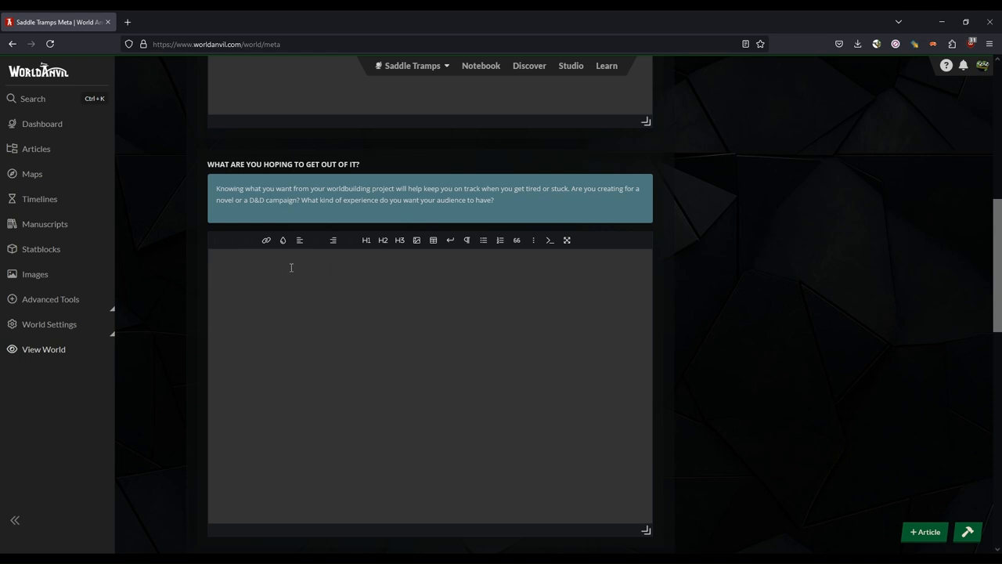
{"action": "type", "text": "T"}
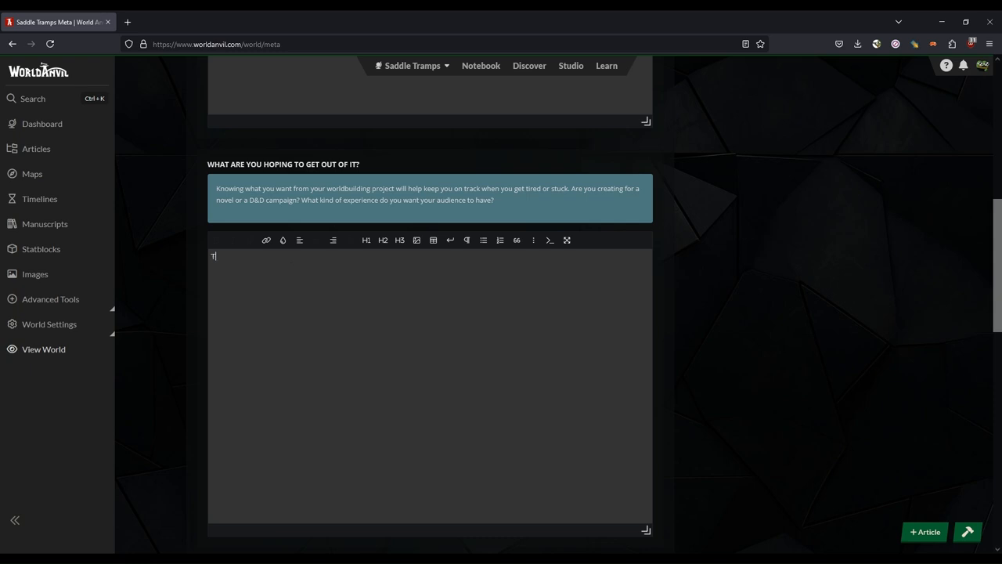
{"action": "type", "text": "To create a world I can come back to time and time again and p"}
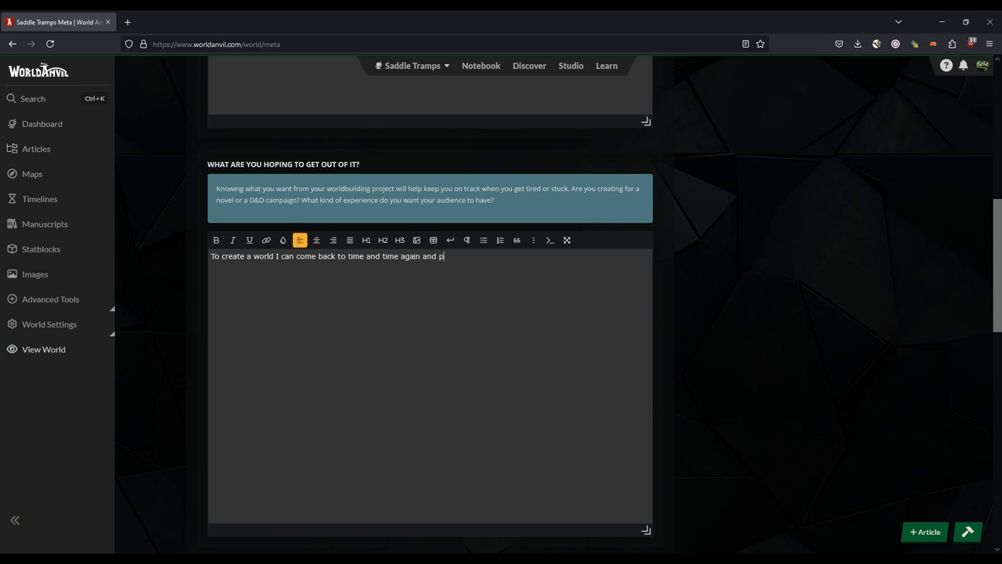
{"action": "type", "text": "lay out wild"}
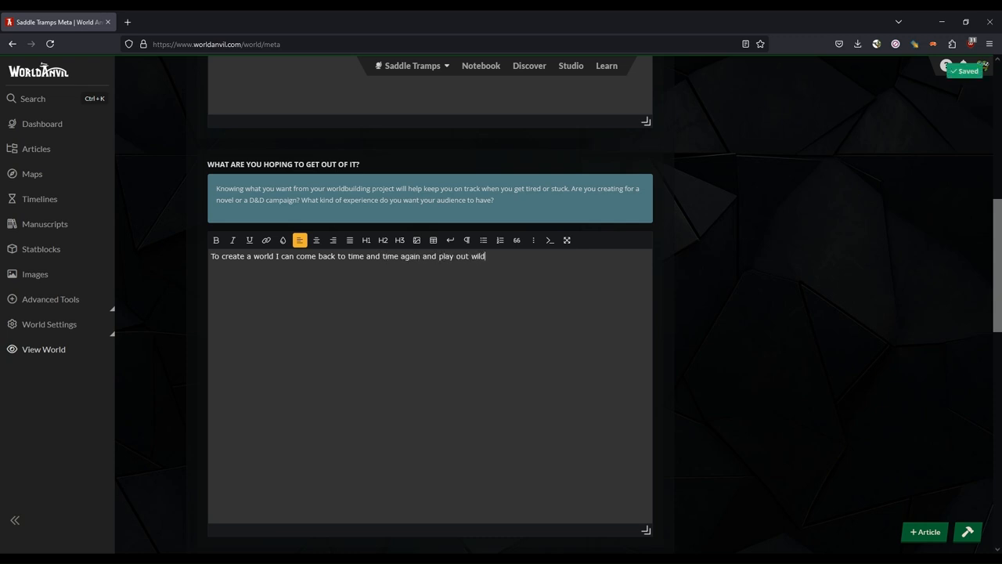
{"action": "type", "text": "west stories"}
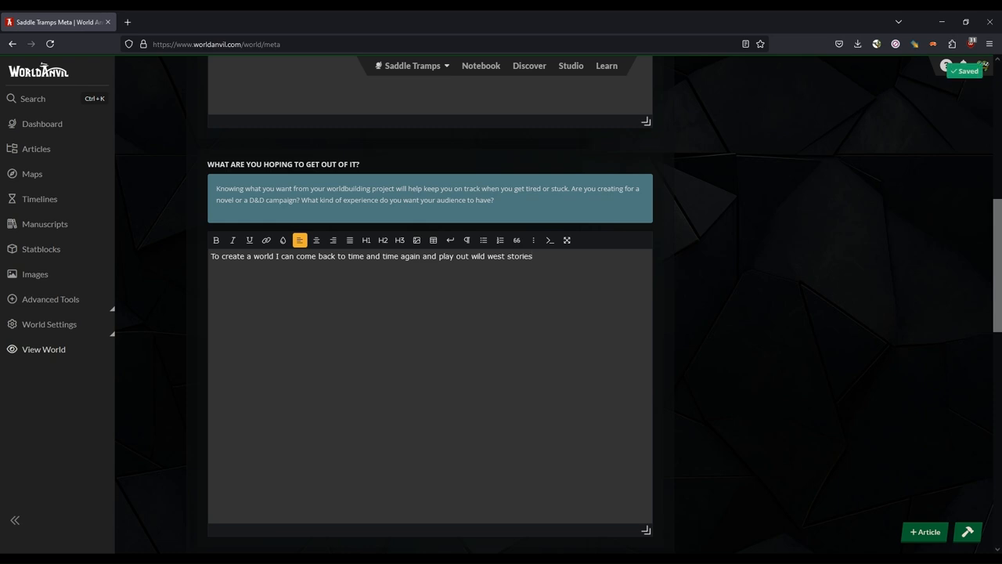
{"action": "type", "text": "."}
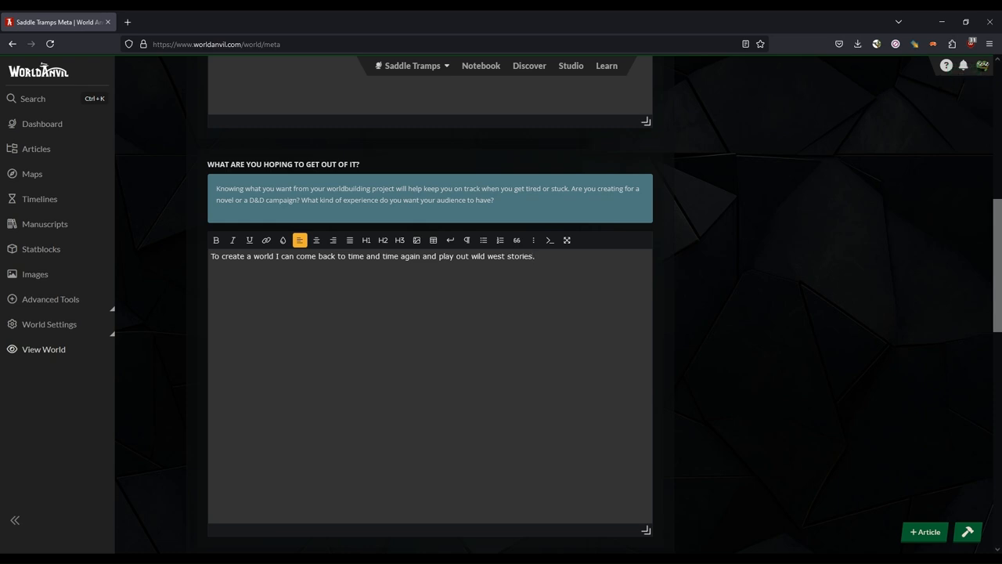
{"action": "type", "text": "tha"}
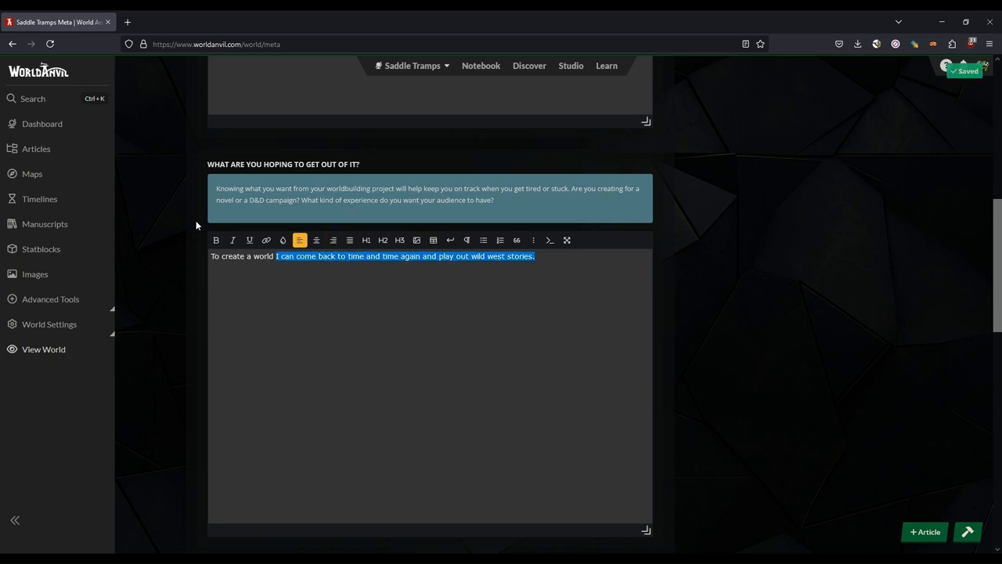
Answer the hook question: exploring, carving out your own place, seeing your hard work pay off and retire
{"action": "scroll", "scroll_direction": "down", "scroll_amount": 3}
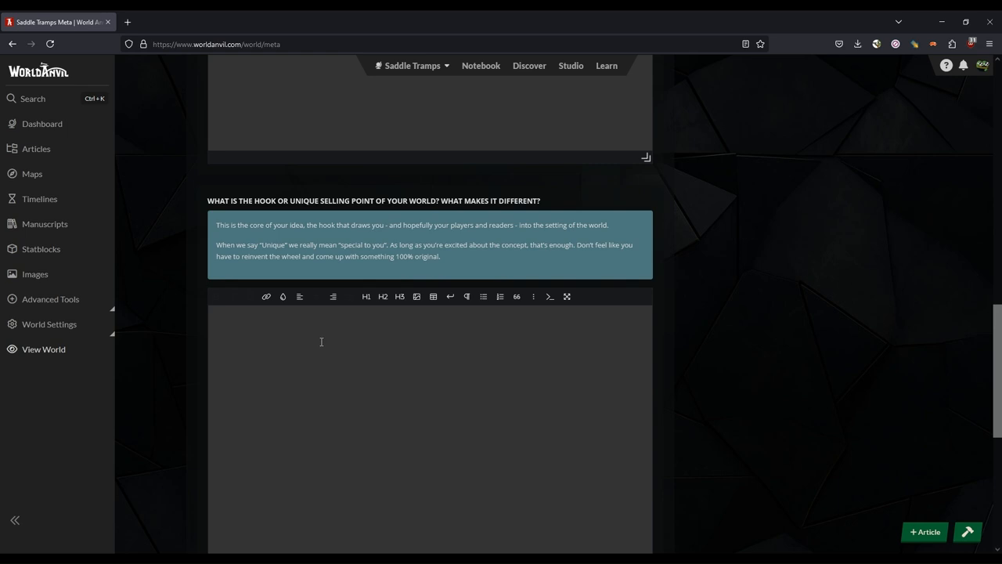
{"action": "left_click", "coordinate": [323, 338]}
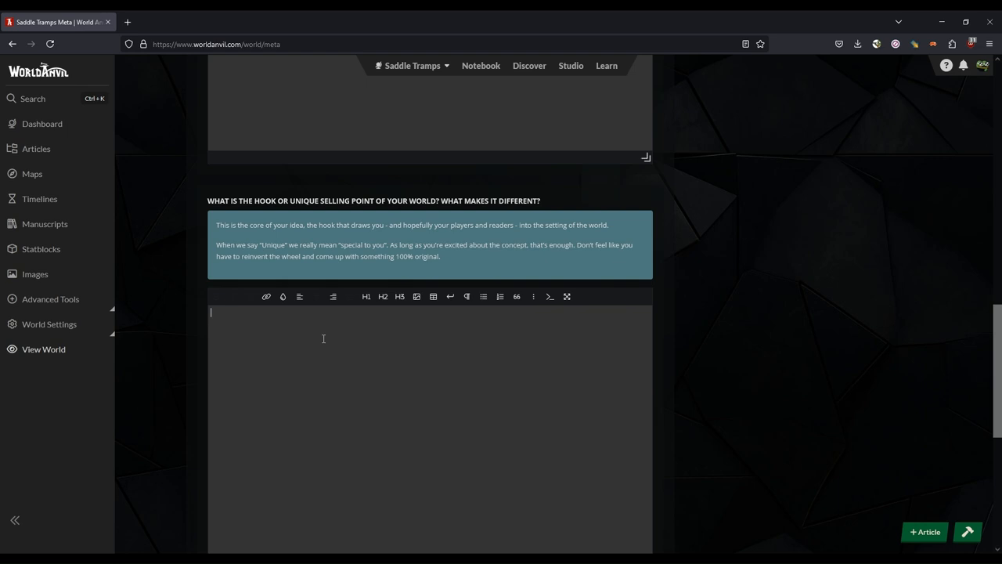
{"action": "type", "text": "Exploring the frontier, carving o"}
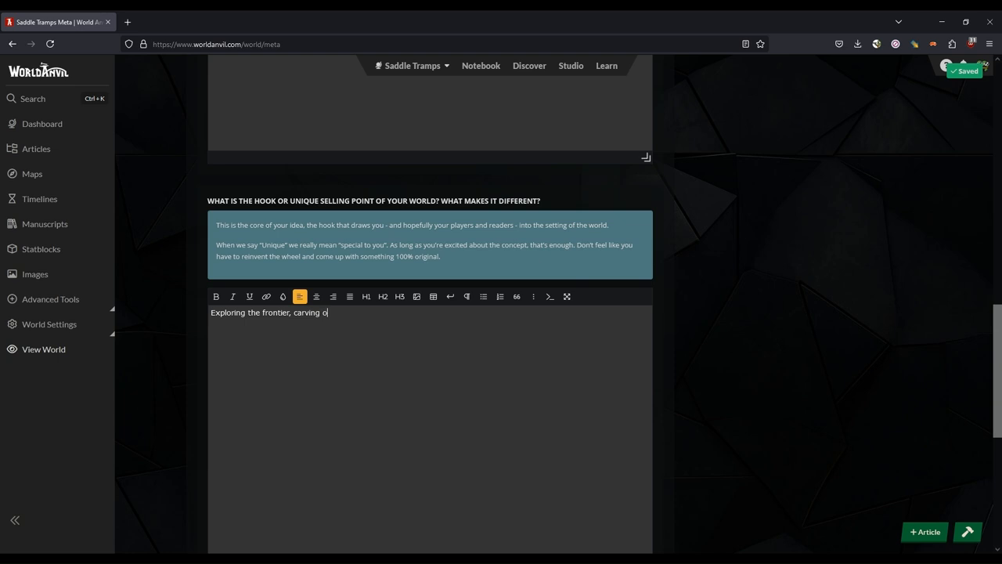
{"action": "type", "text": "ut your own place within it, and seein"}
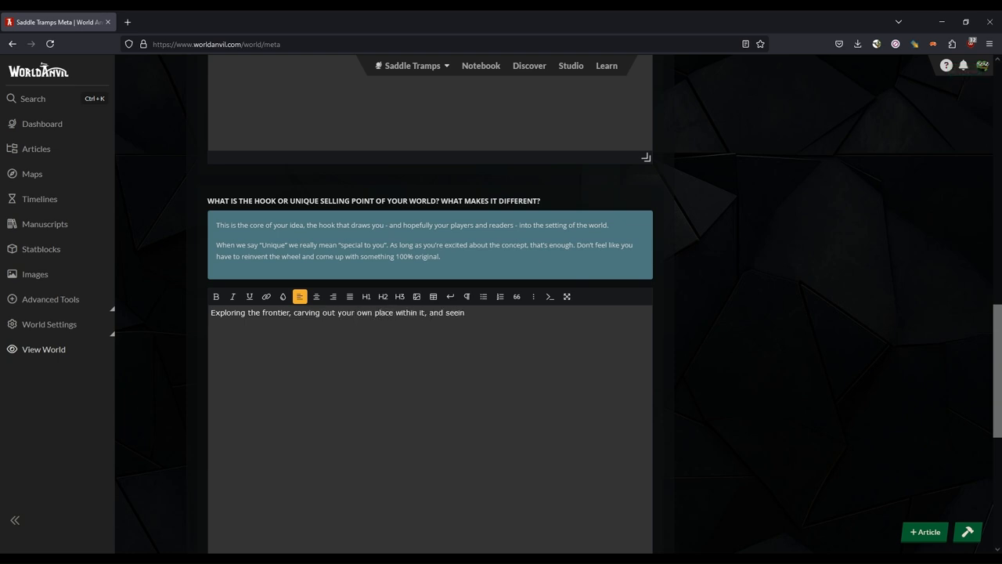
{"action": "type", "text": "g"}
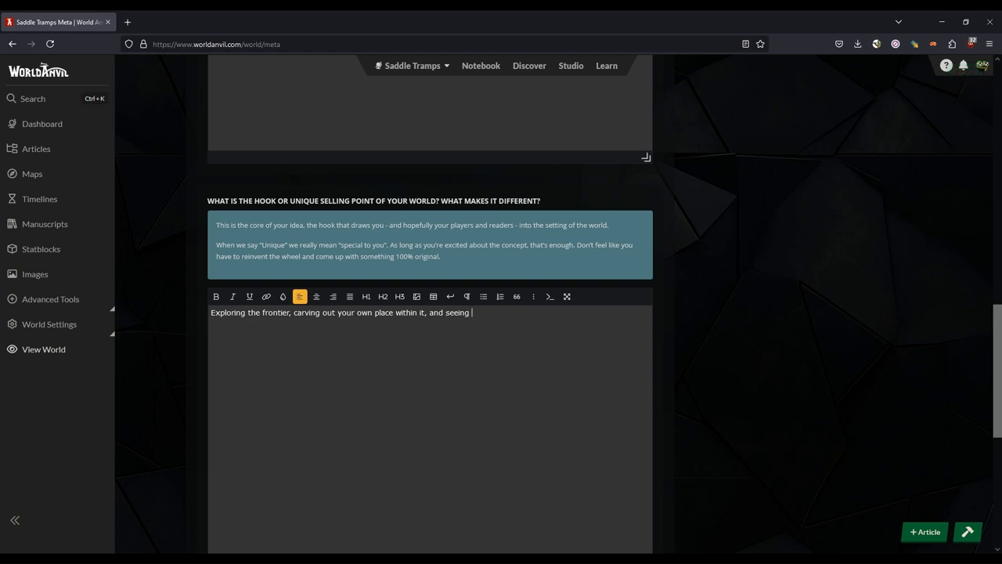
{"action": "type", "text": "your hard work"}
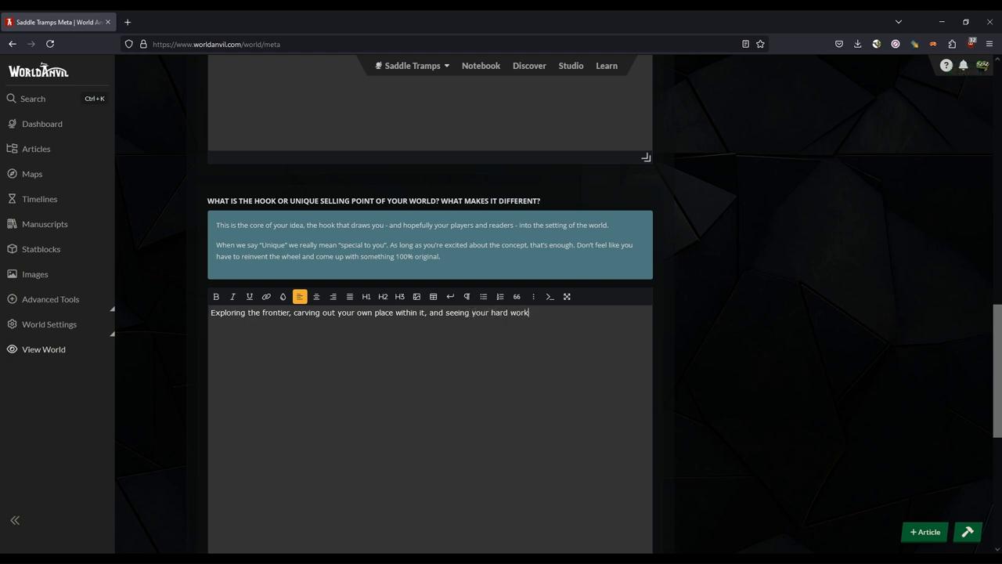
{"action": "type", "text": "pay off a"}
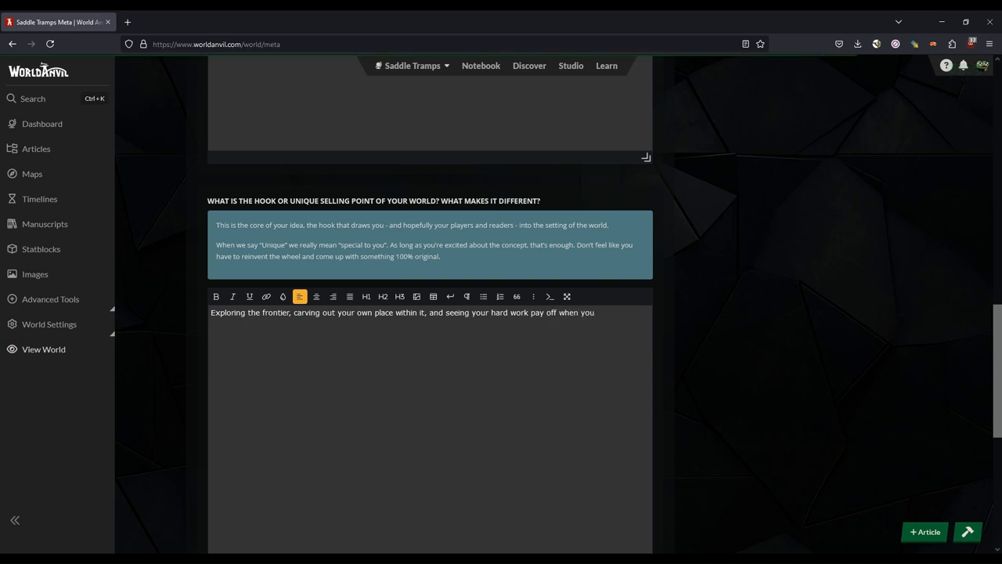
{"action": "type", "text": "retire."}
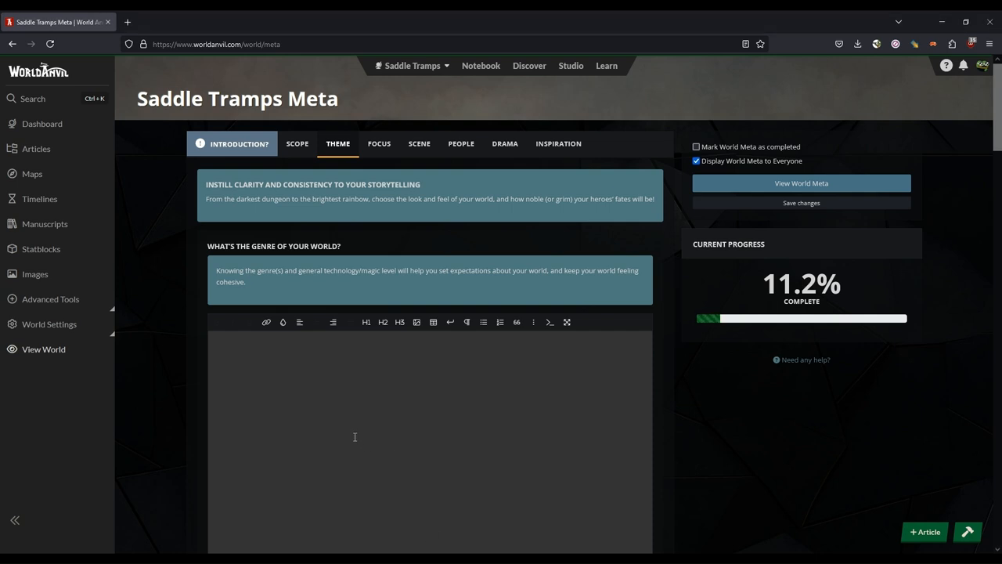
{"action": "mouse_move", "coordinate": [348, 322]}
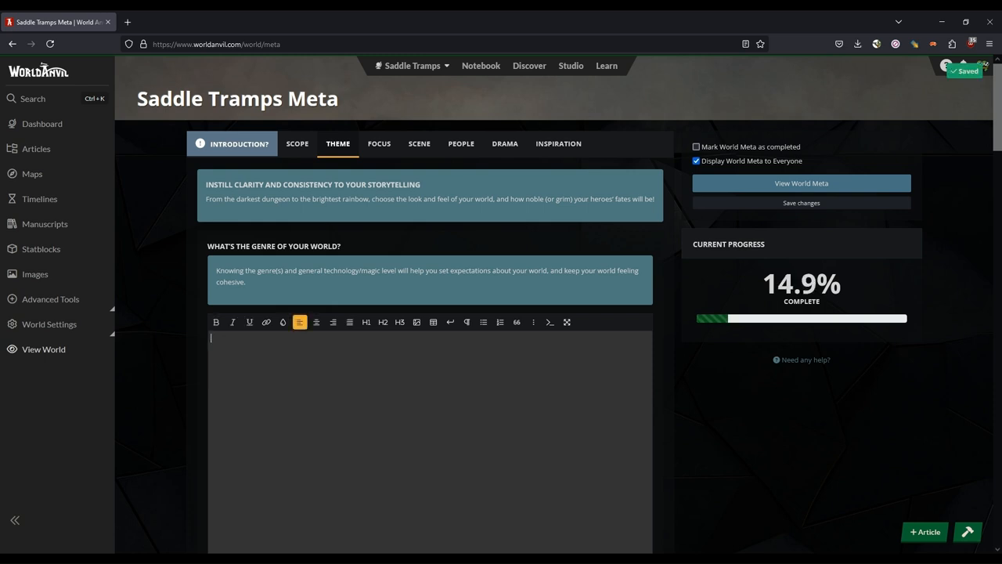
Begin the genre answer: the year 1868, years after the civil war's horrors, not fully out of mind
{"action": "type", "text": "It is"}
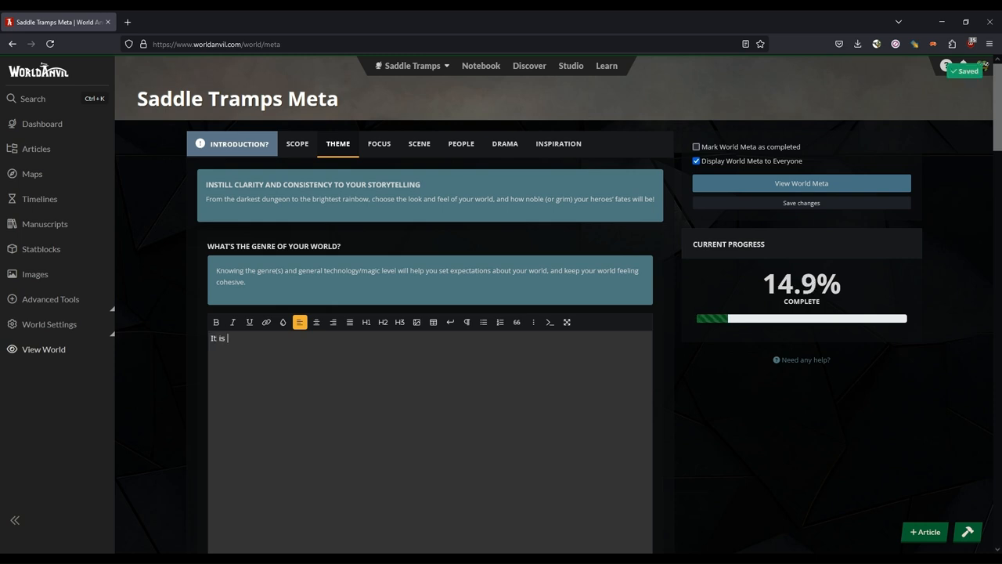
{"action": "type", "text": "the year 1868, a few"}
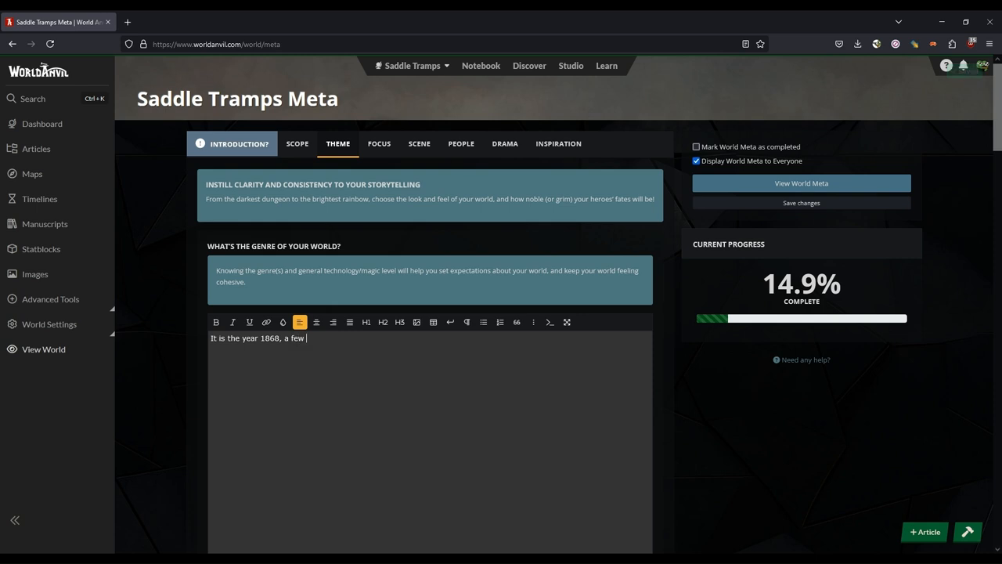
{"action": "type", "text": "years after the horrors of the civil war"}
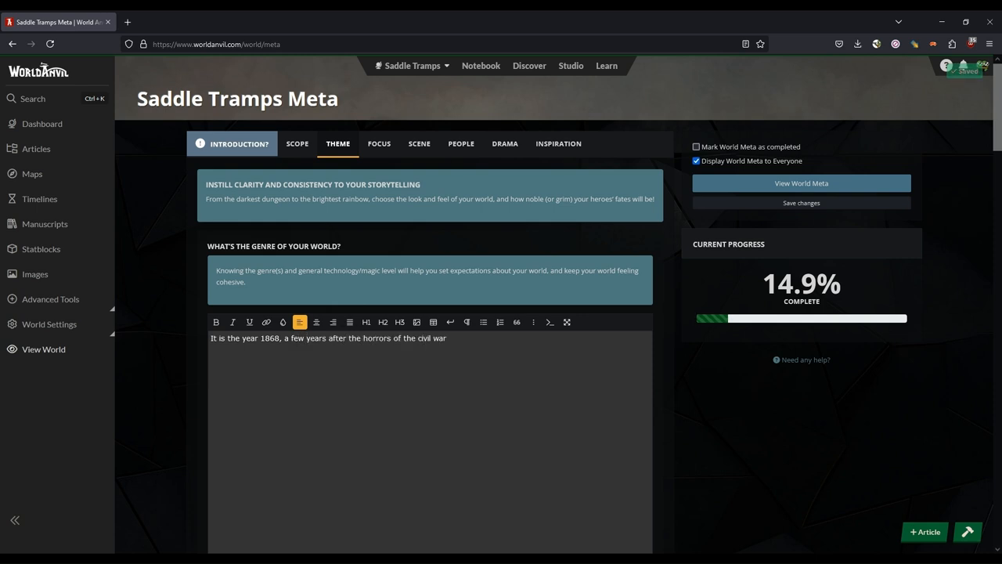
{"action": "type", "text": "have been put to rest, though still"}
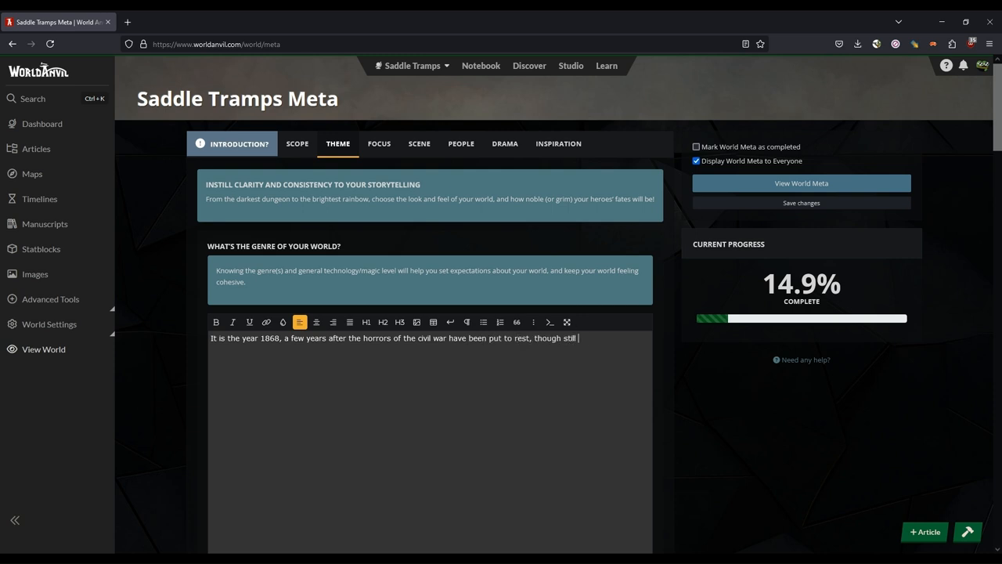
{"action": "type", "text": "not fully out of the minds of many americans who were affected."}
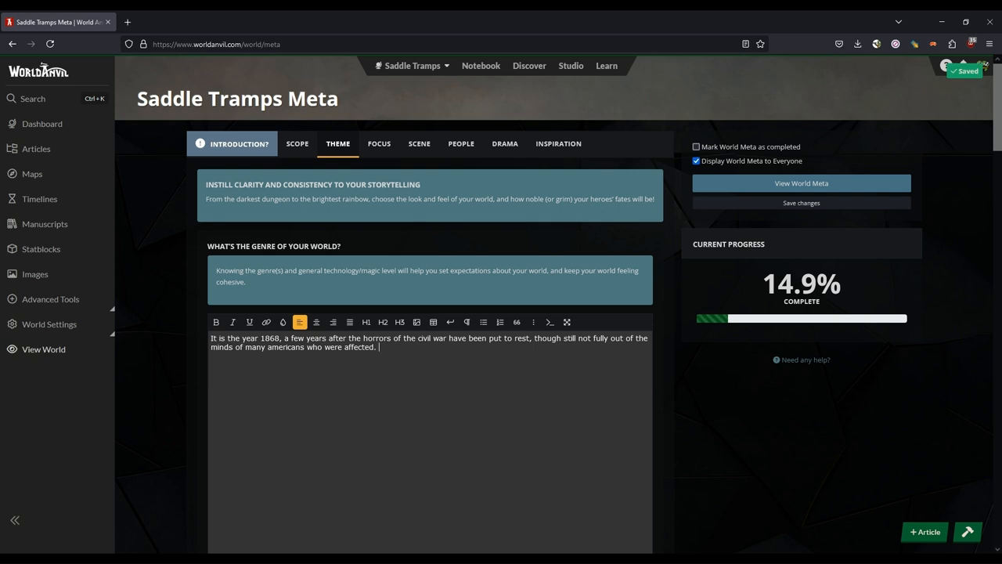
State there are no fantastical elements and no dark monsters lurking in the shadows, dropping the technology clause
{"action": "type", "text": "There is no fantas"}
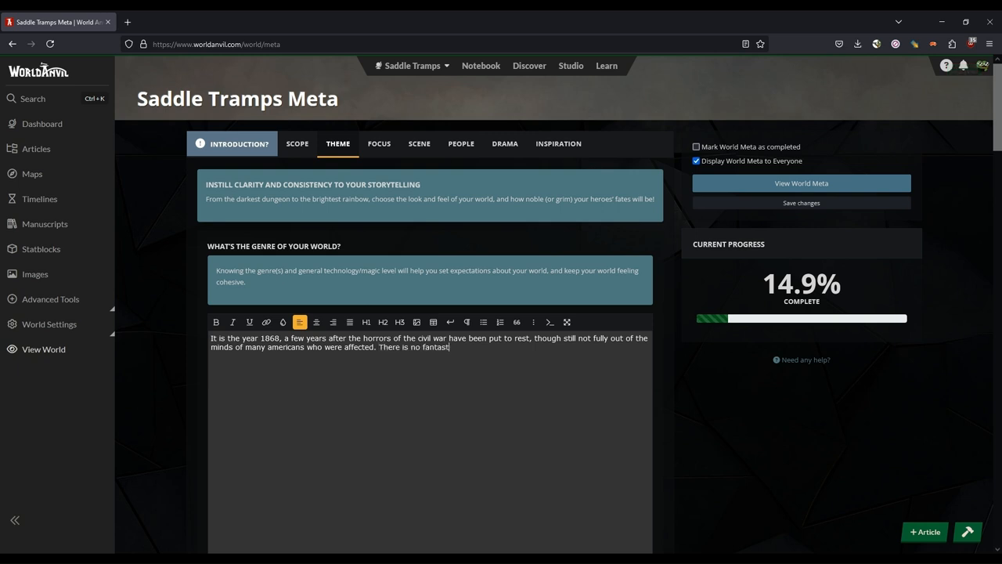
{"action": "type", "text": "tical elements, except perhaps some bending of technolog"}
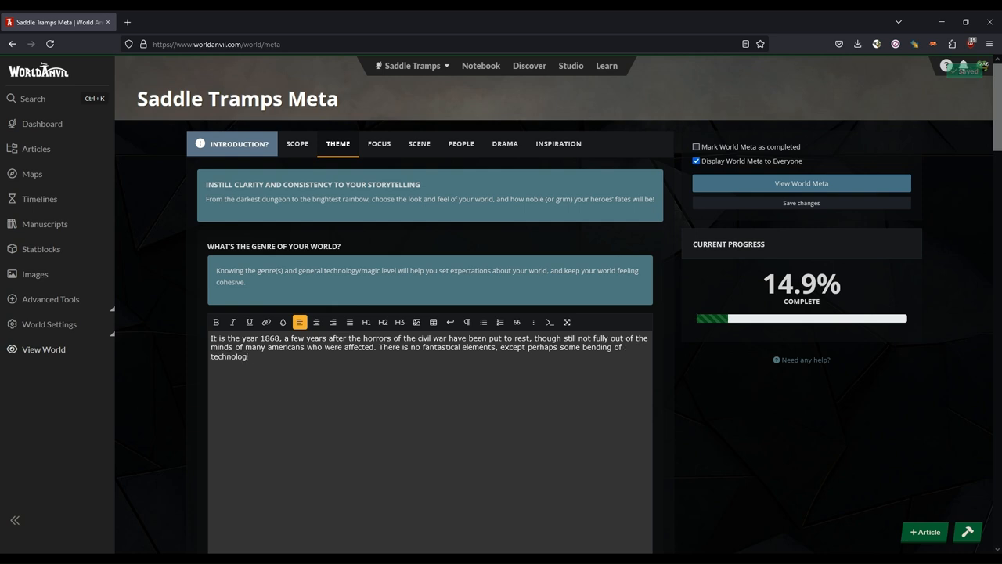
{"action": "type", "text": "y"}
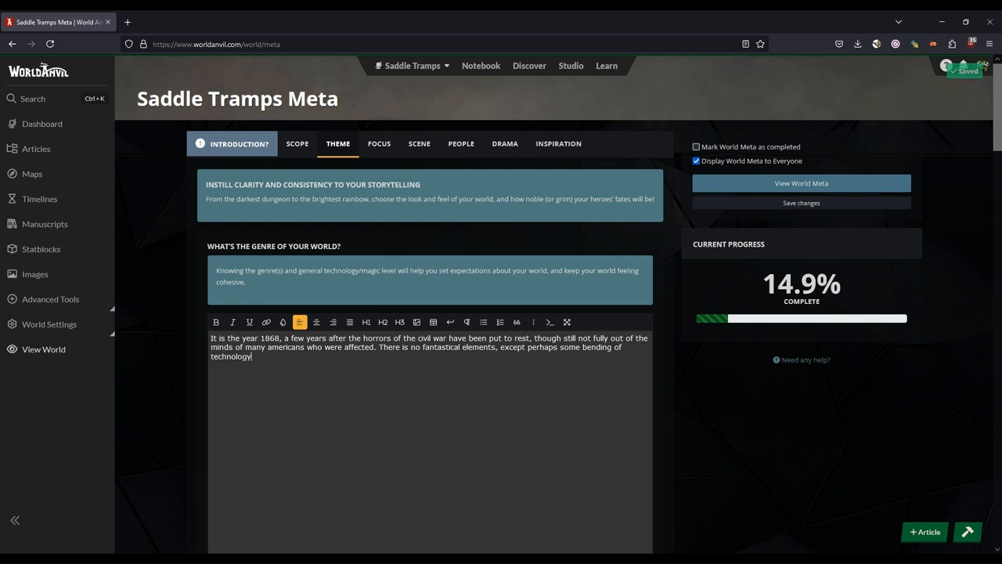
{"action": "key", "text": "Backspace"}
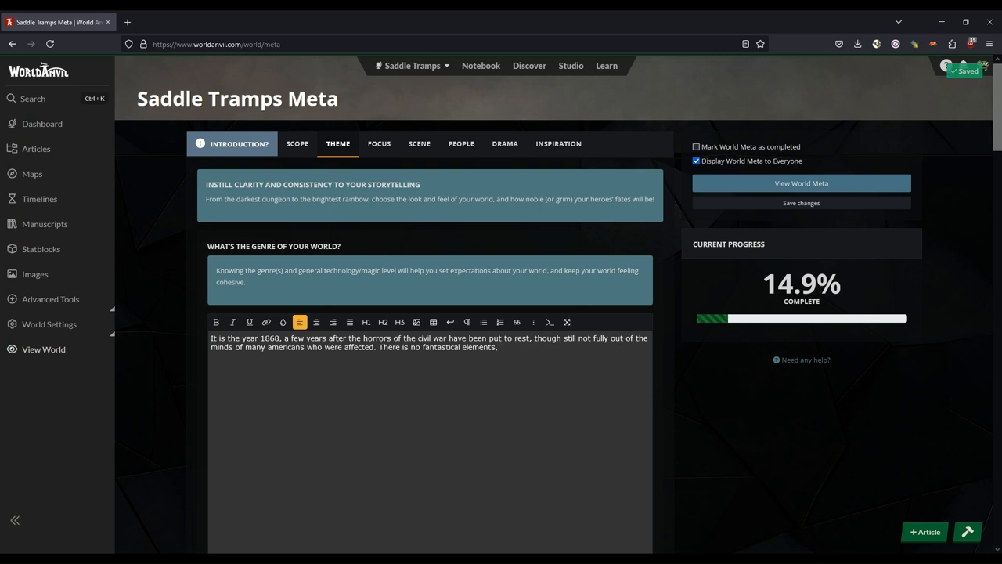
{"action": "type", "text": "no dark m"}
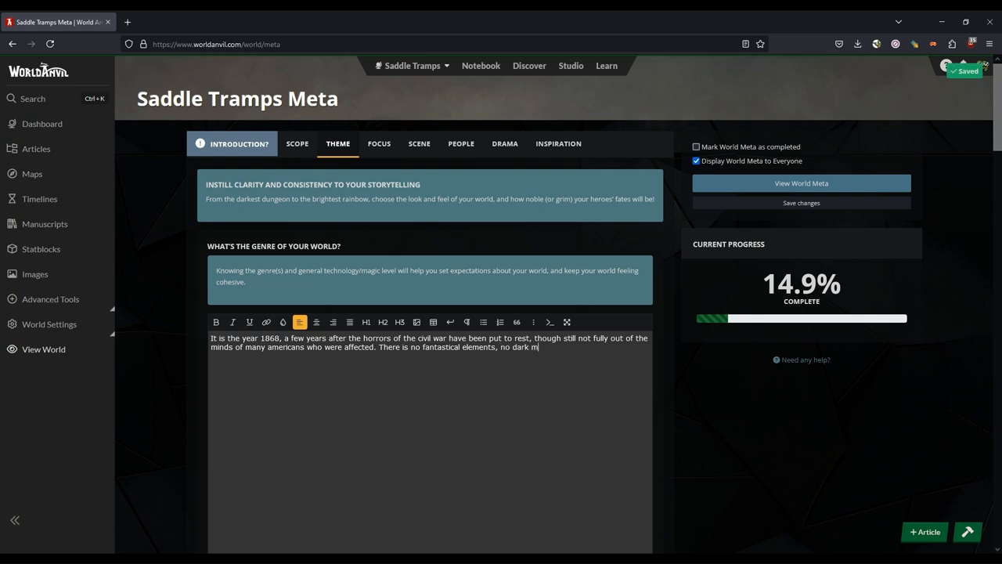
{"action": "type", "text": "onsters"}
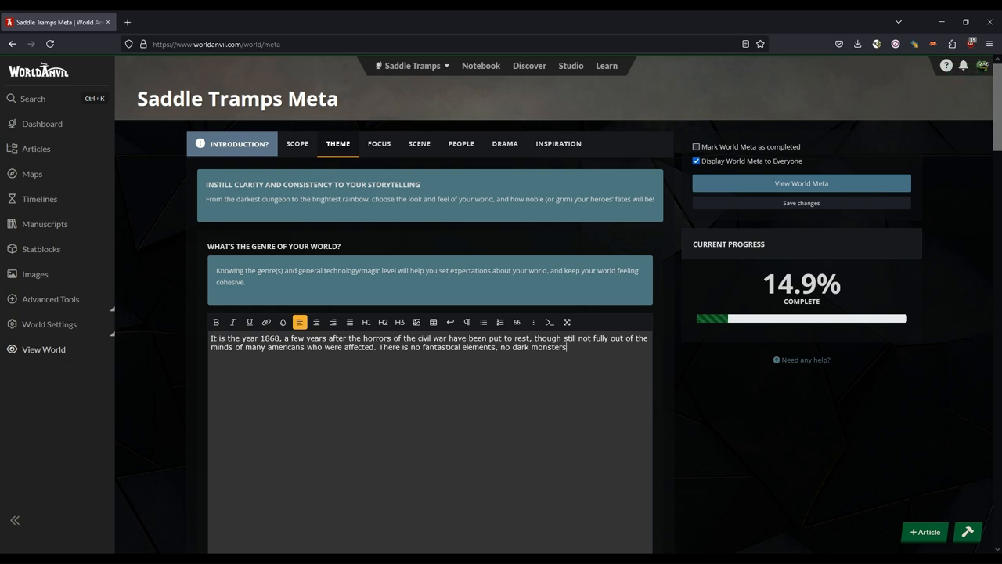
{"action": "type", "text": "lurking int he"}
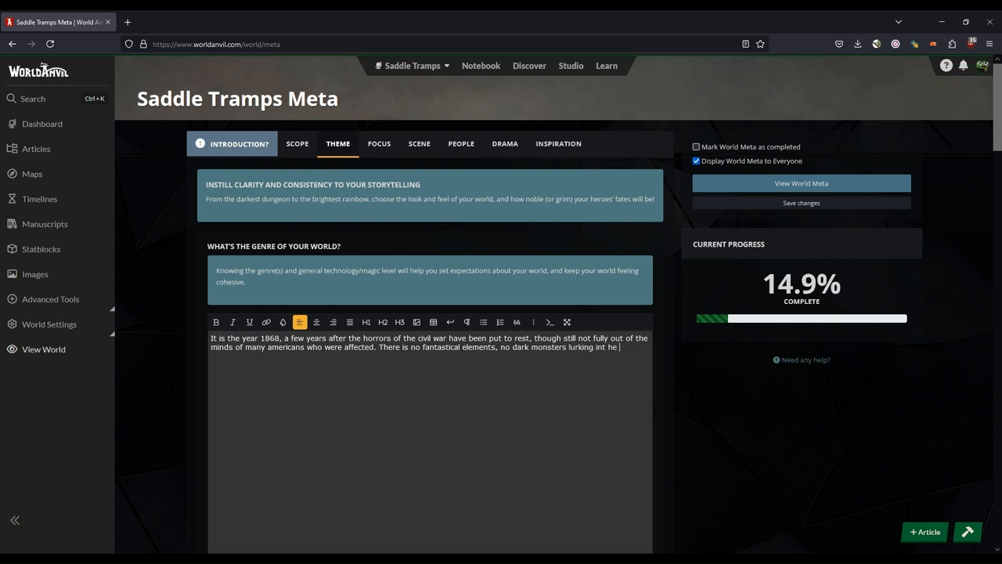
{"action": "type", "text": "the shadow except those that lie within mens"}
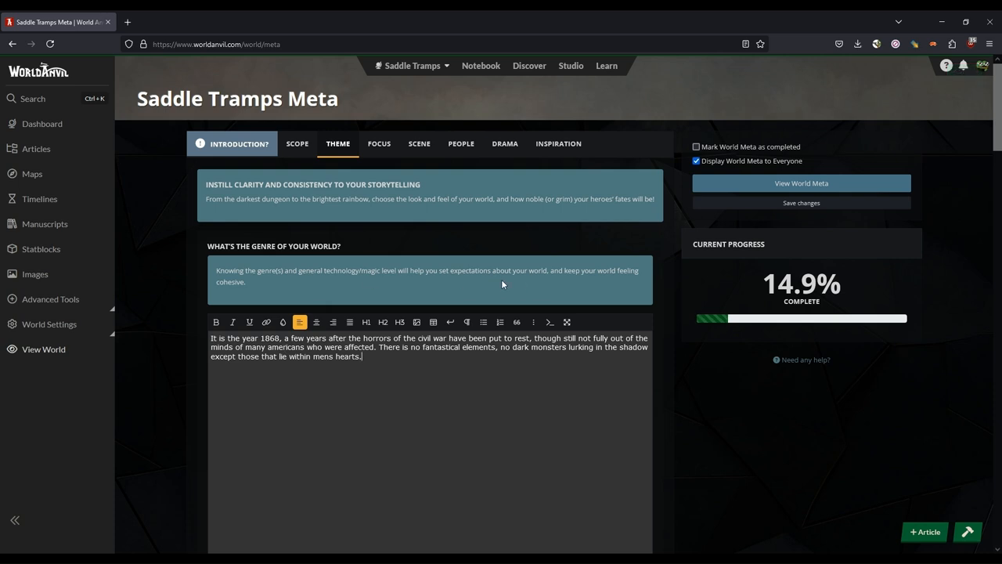
Close the genre answer with 'There is only the ingenuity of man and the cool iron.'
{"action": "type", "text": "There is"}
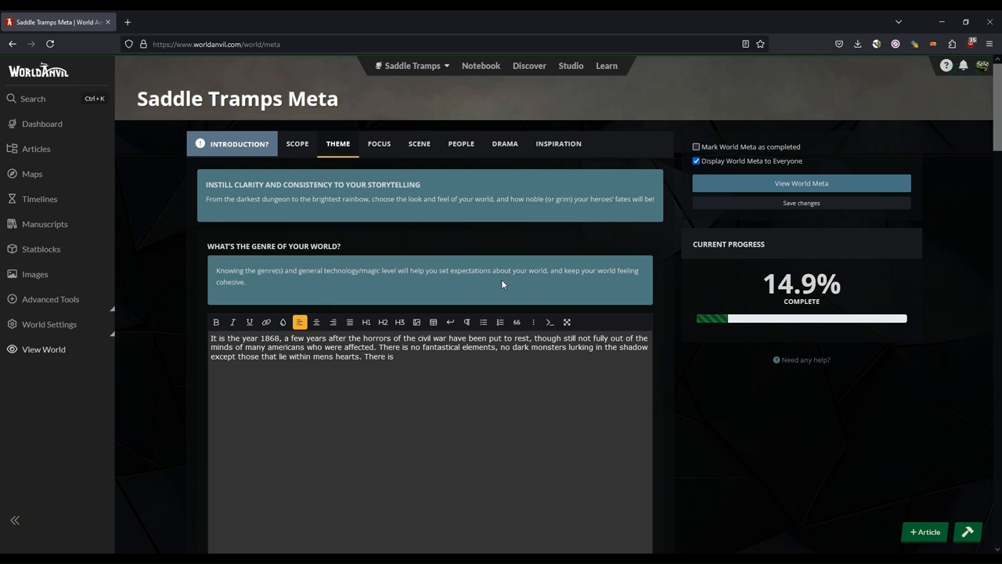
{"action": "type", "text": "only the inguinity o"}
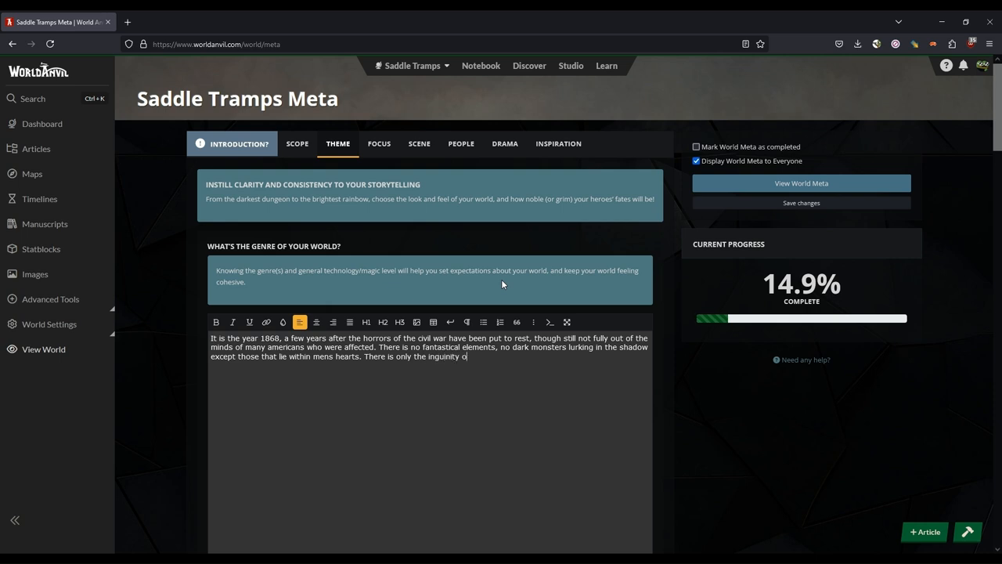
{"action": "type", "text": "f man and the cool iron at your h"}
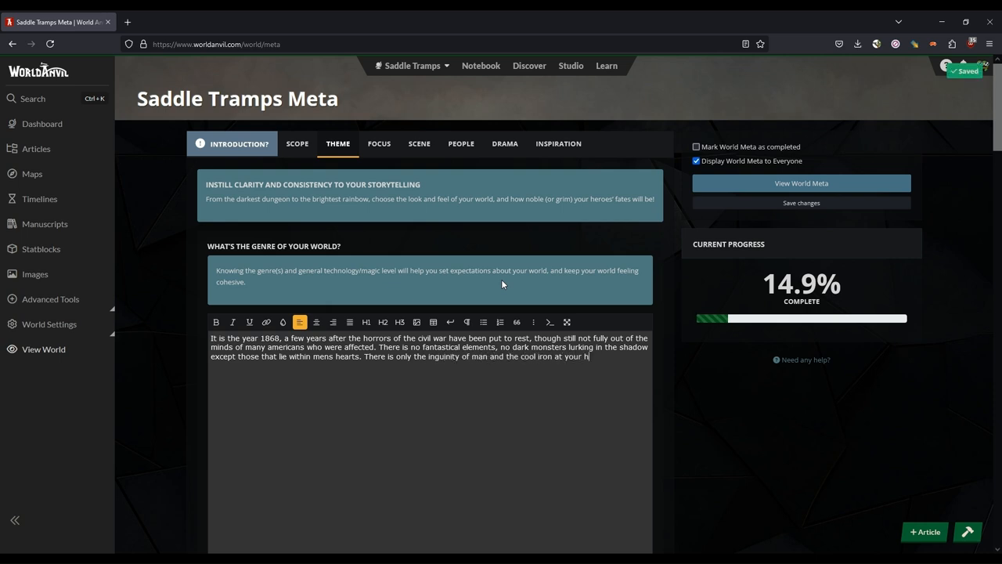
Answer the world-feel question with 'Gritty, lived in' and move down to the tone question
{"action": "scroll", "scroll_direction": "down", "scroll_amount": 3}
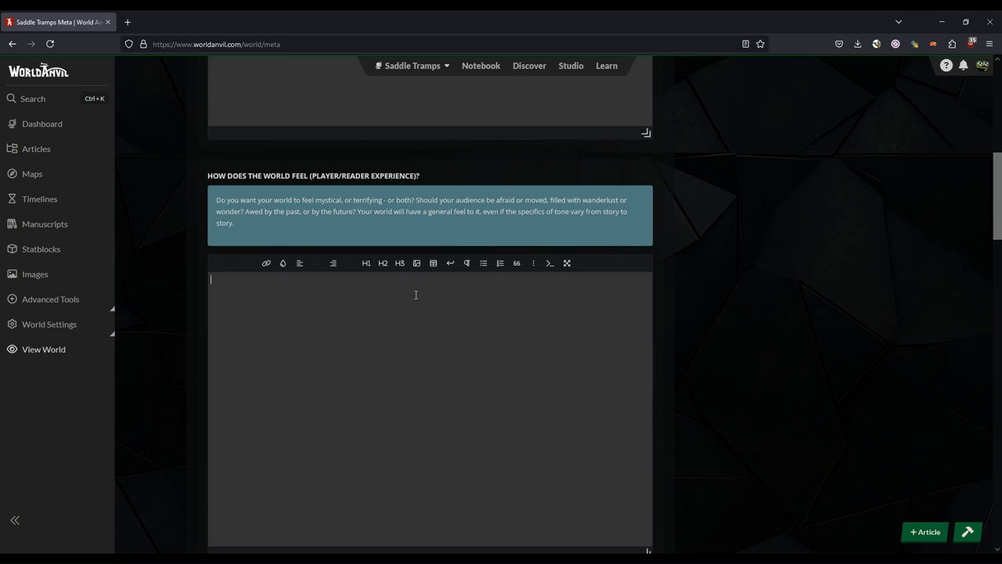
{"action": "mouse_move", "coordinate": [422, 296]}
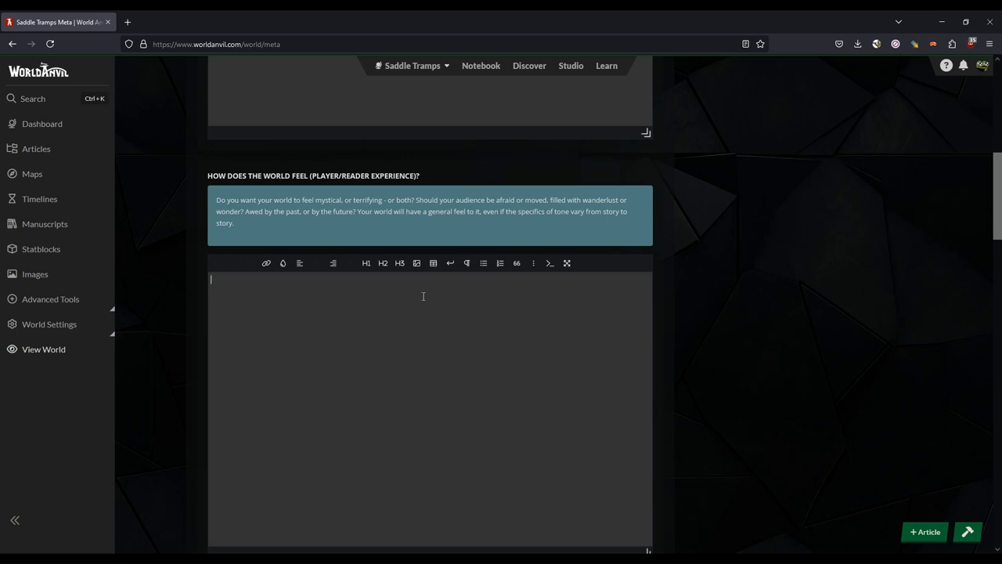
{"action": "type", "text": "Gritty, liv"}
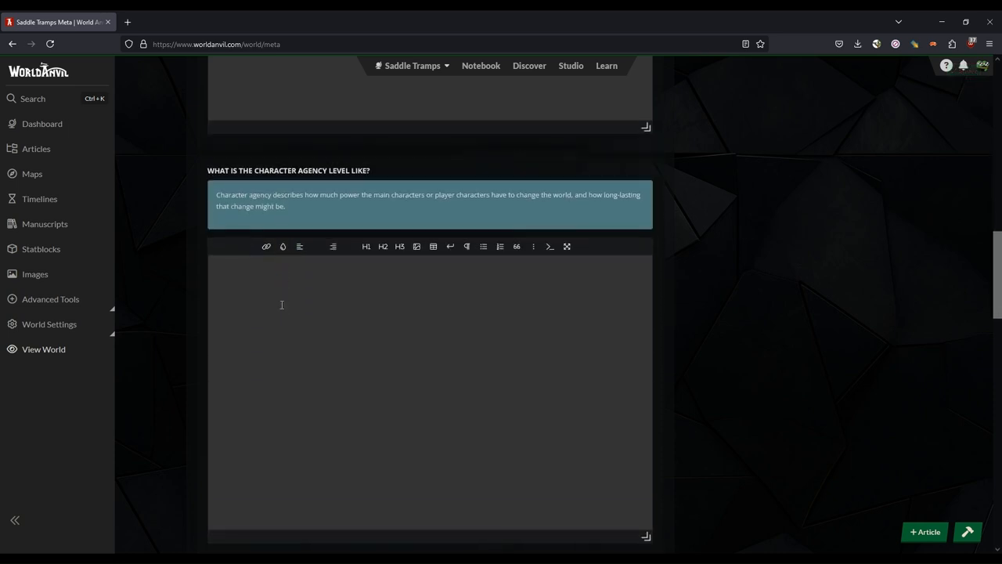
{"action": "type", "text": "Thi"}
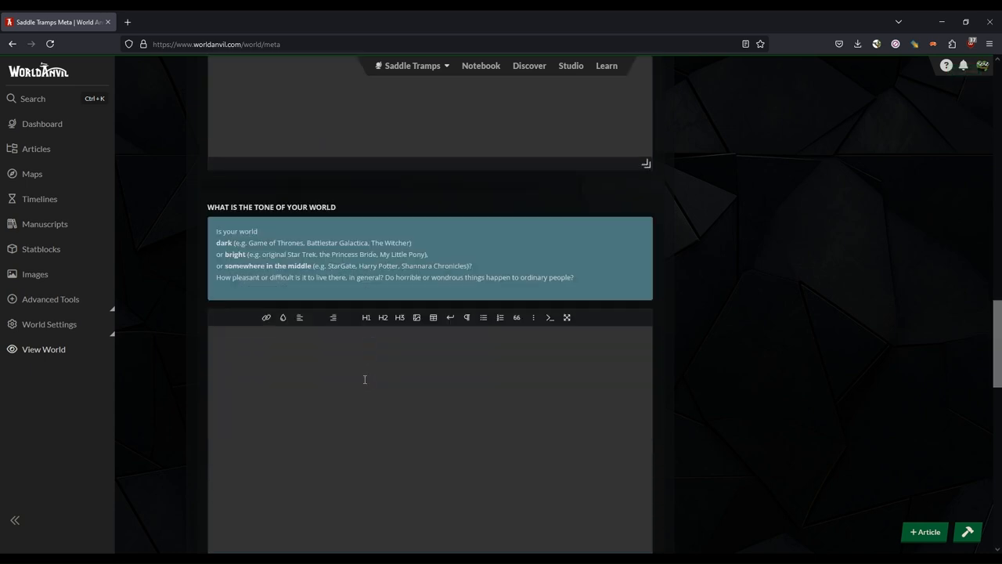
{"action": "scroll", "scroll_direction": "down", "scroll_amount": 3}
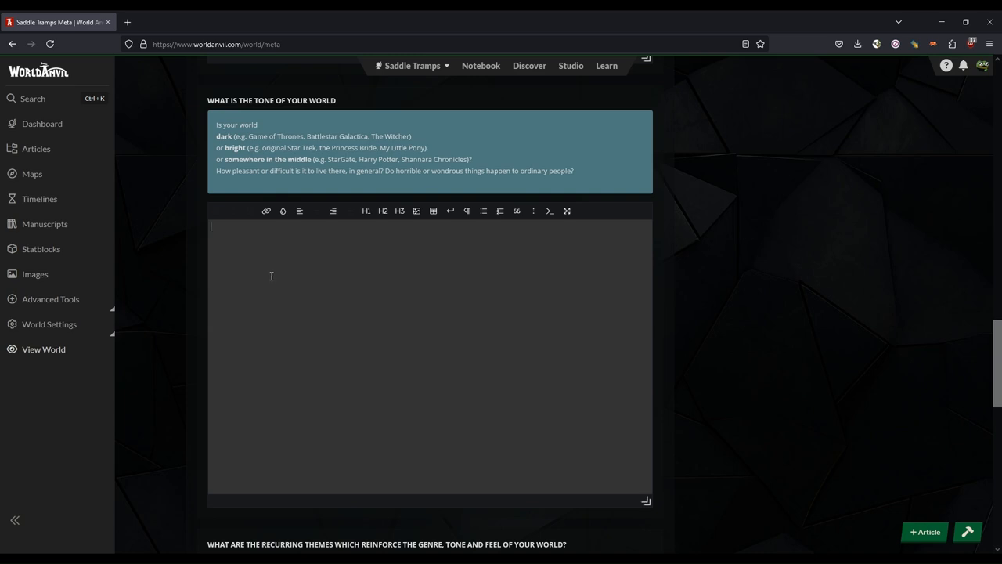
Answer the tone question: 'Dark, but with some hope here and there.'
{"action": "type", "text": "Dark,"}
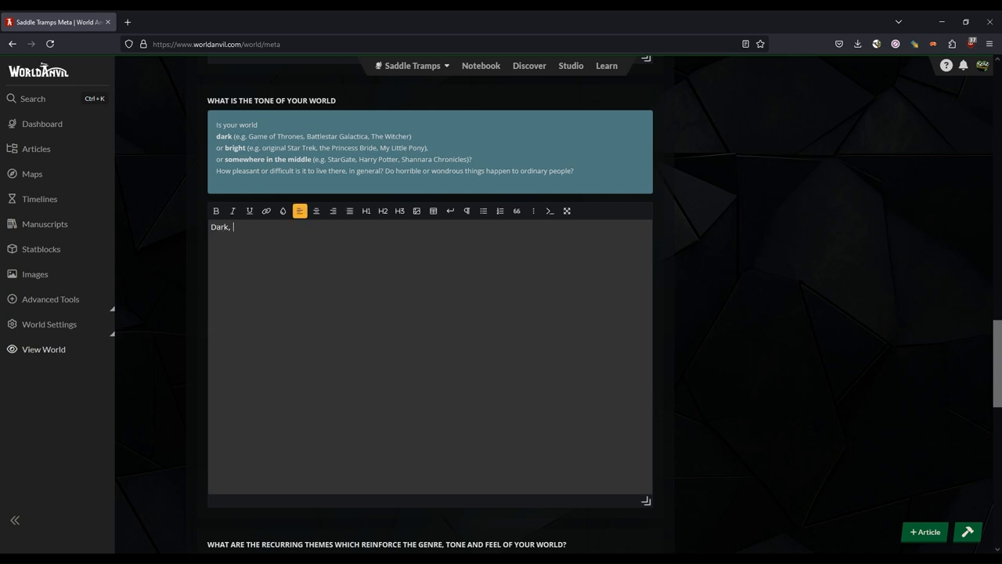
{"action": "type", "text": "but with some ho"}
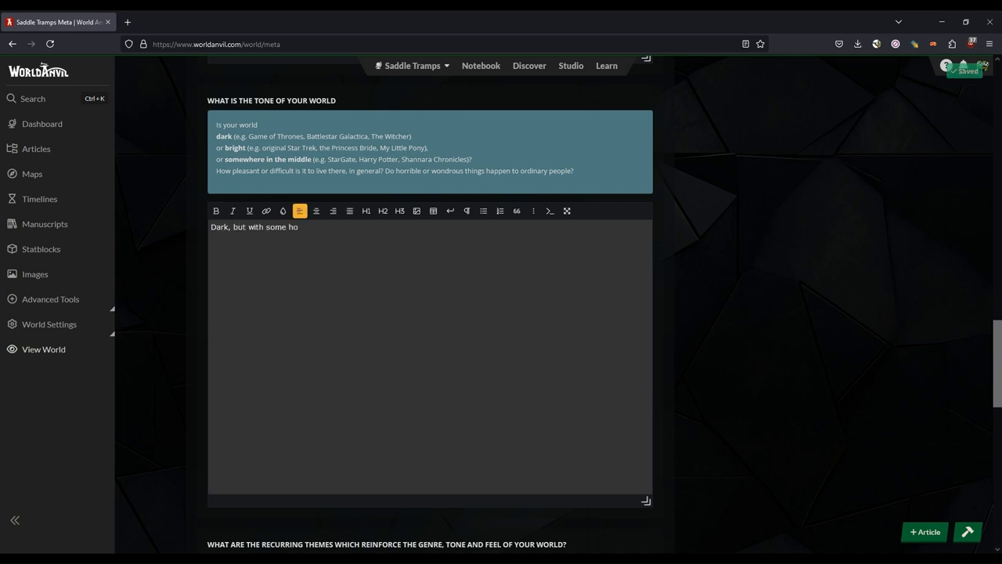
{"action": "type", "text": "pe"}
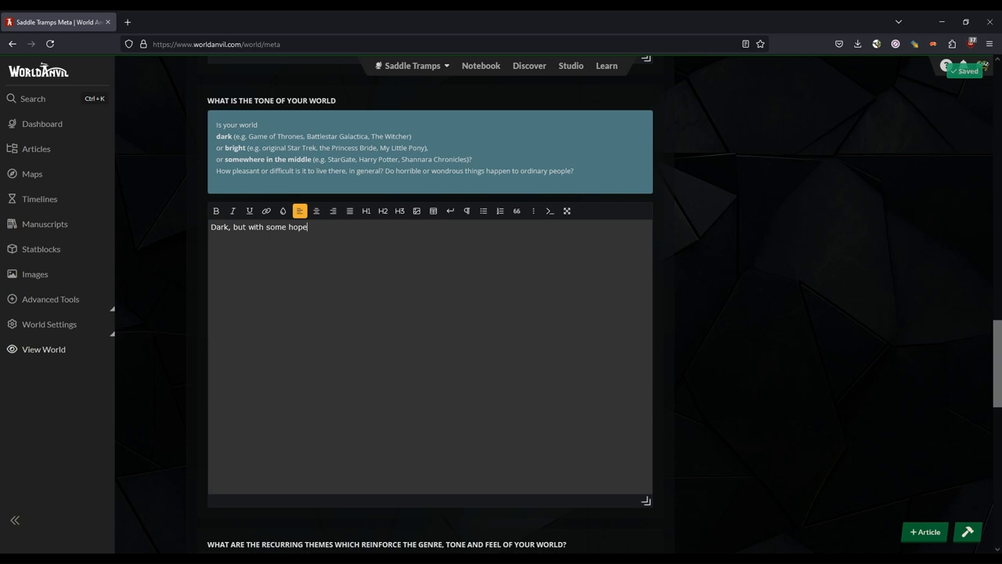
{"action": "type", "text": "here and"}
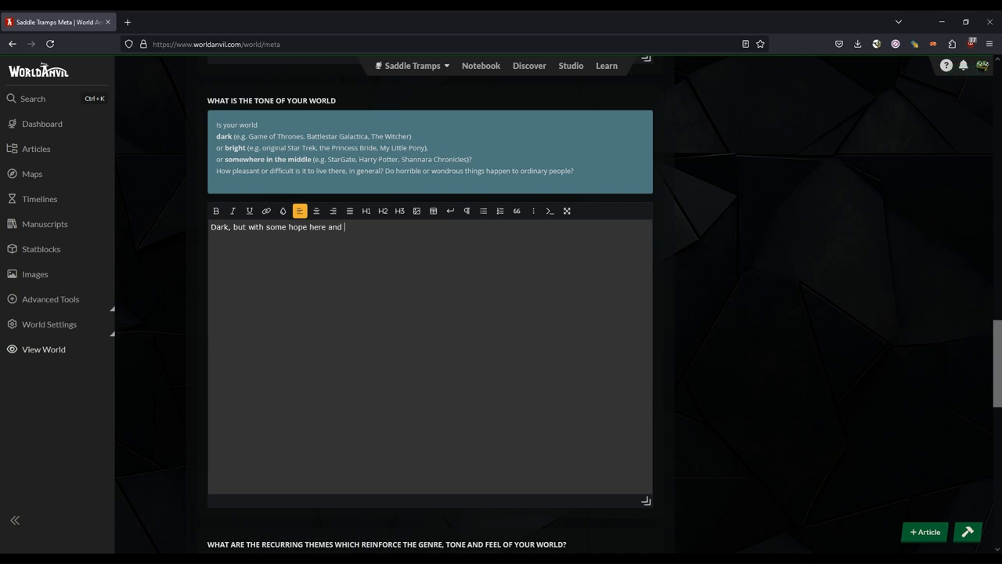
{"action": "scroll", "scroll_direction": "down", "scroll_amount": 3}
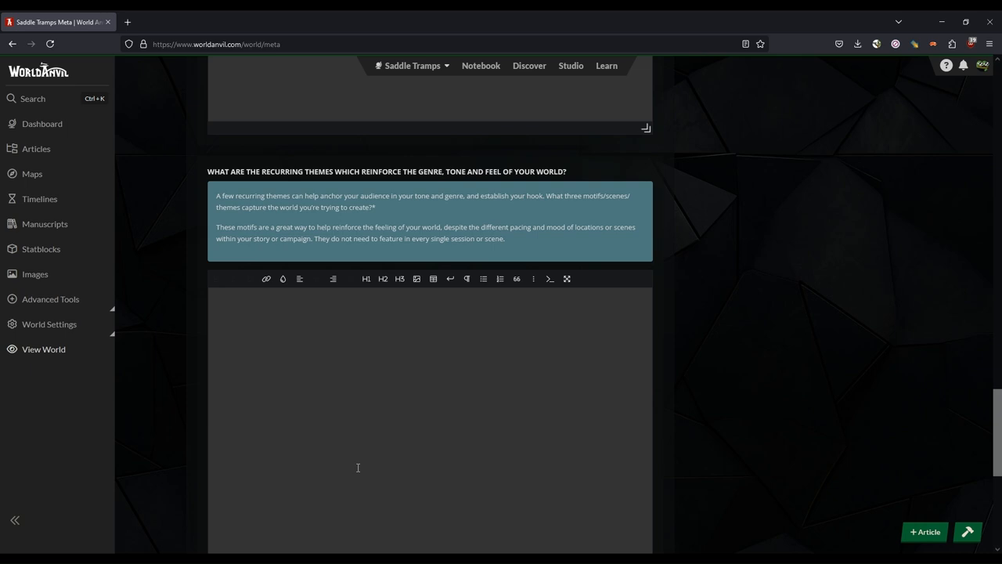
{"action": "mouse_move", "coordinate": [310, 332]}
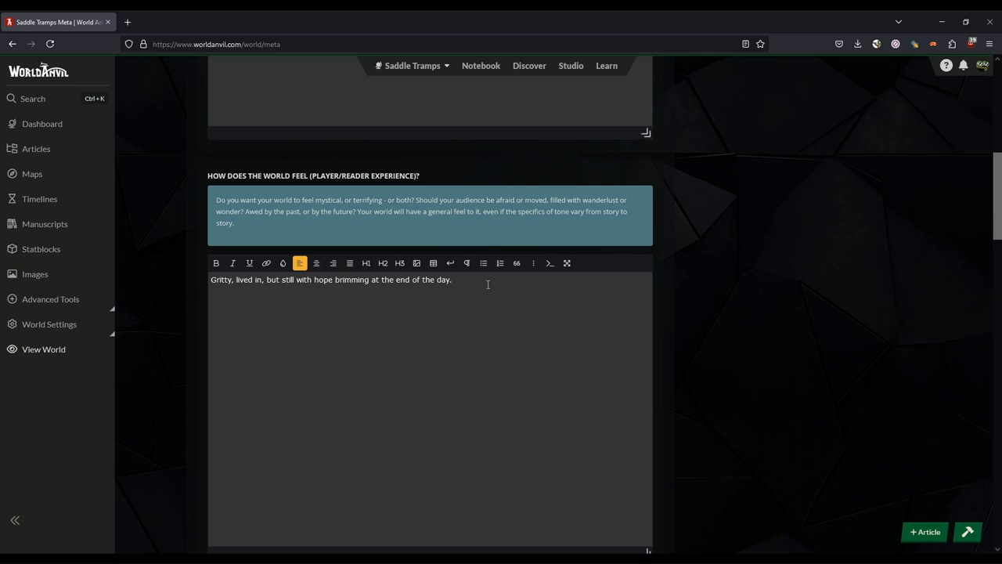
Switch to the Focus section and look through its empty focus-point fields
{"action": "left_click", "coordinate": [379, 144]}
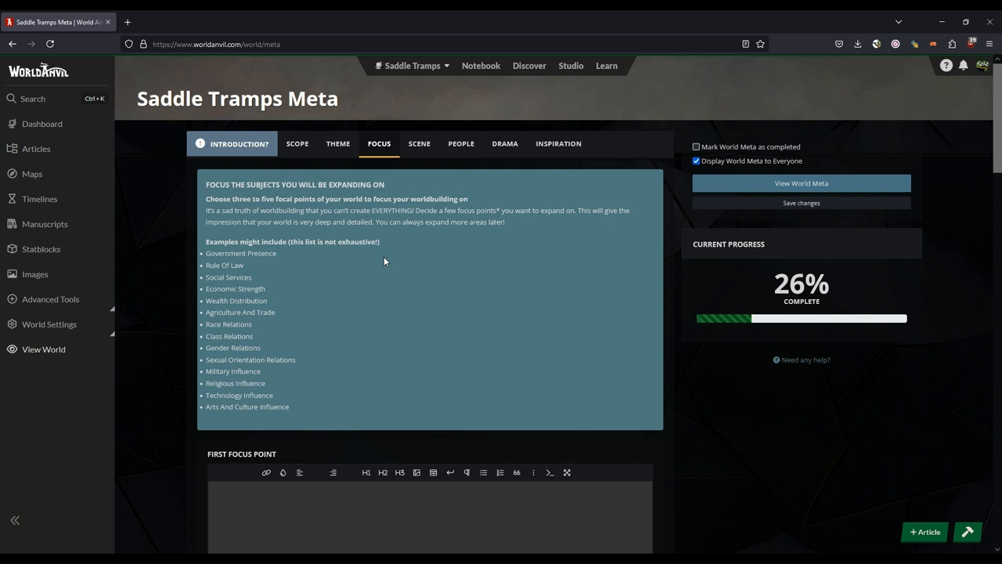
{"action": "mouse_move", "coordinate": [369, 266]}
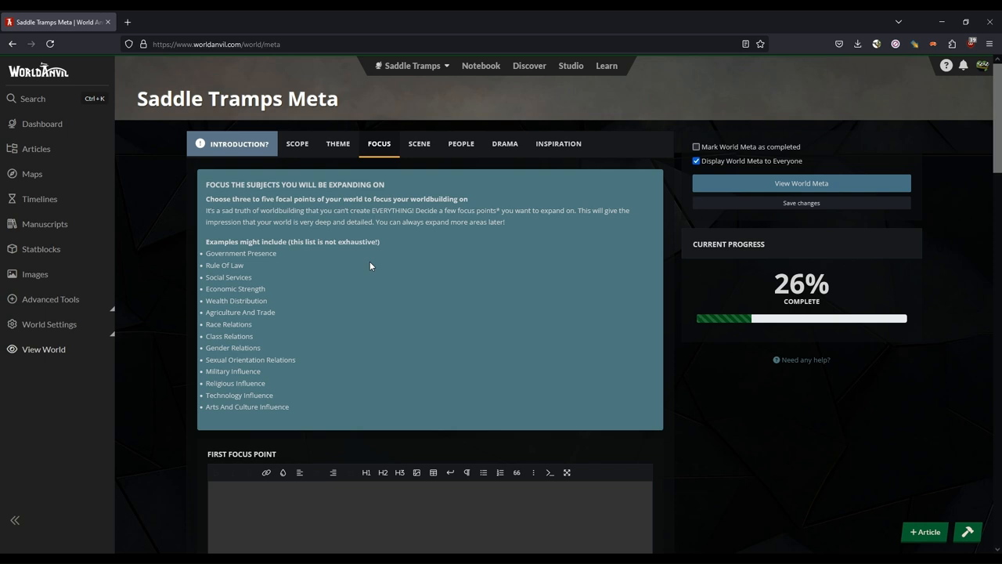
{"action": "scroll", "scroll_direction": "down", "scroll_amount": 3}
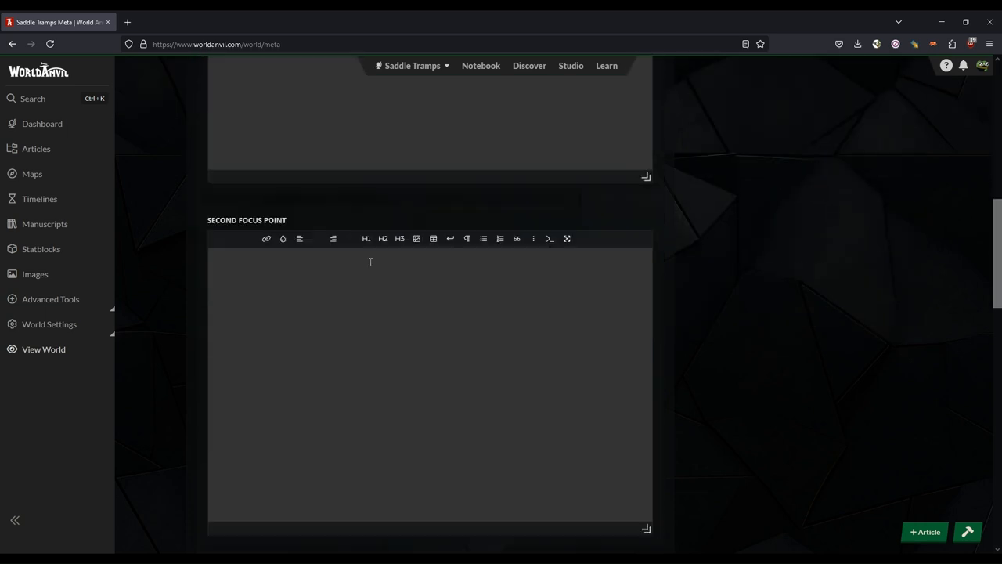
{"action": "scroll", "scroll_direction": "down", "scroll_amount": 3}
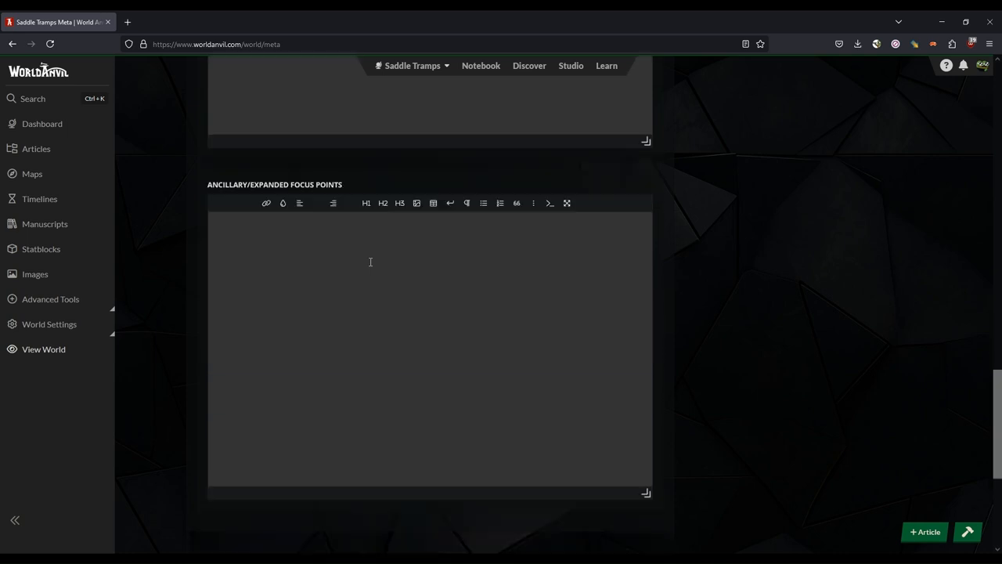
{"action": "scroll", "scroll_direction": "up", "scroll_amount": 3}
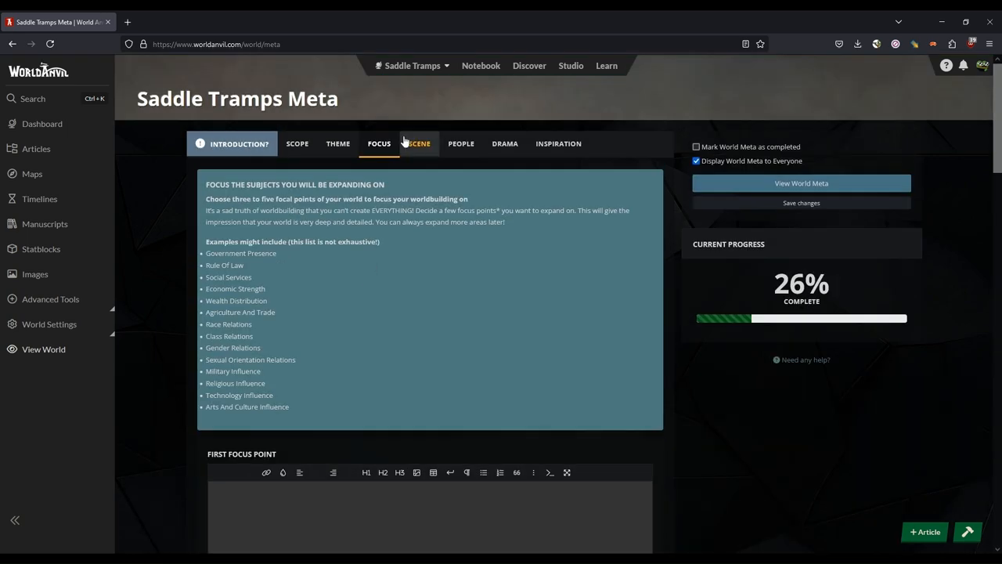
In the Scene section, set the active setting to a territory near the Rocky Mountains, north of the Rio Grande
{"action": "left_click", "coordinate": [420, 144]}
{"action": "type", "text": "A territory somewhere outwes"}
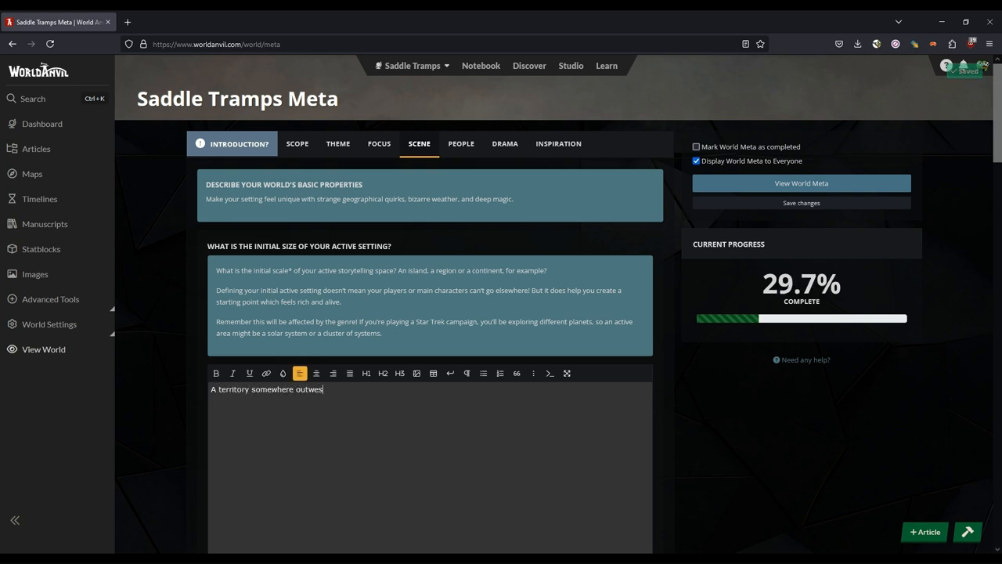
{"action": "type", "text": "near the rocky Mountains but north of the Rio Grande"}
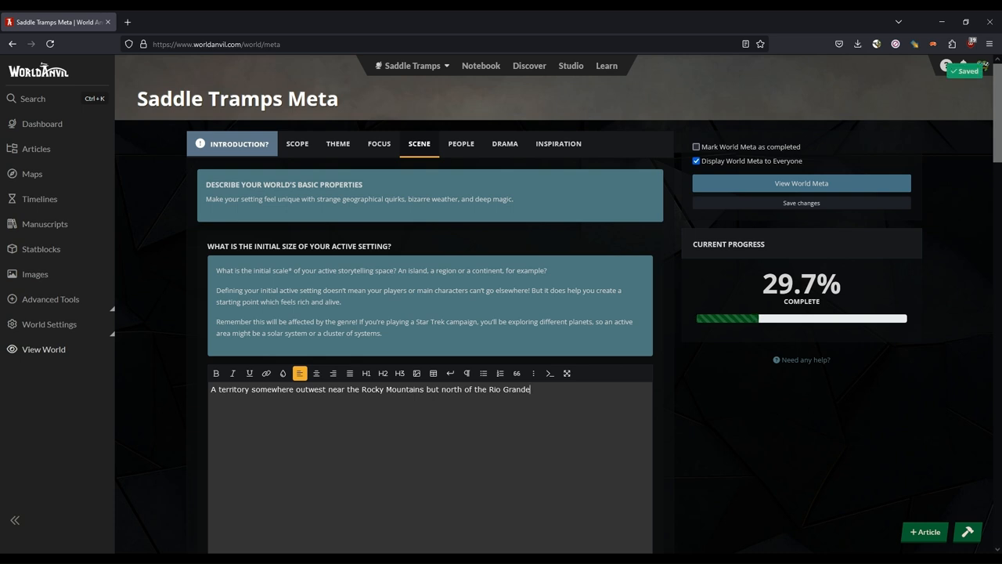
Scroll through the remaining Scene questions and the People section's empty history fields
{"action": "scroll", "scroll_direction": "down", "scroll_amount": 3}
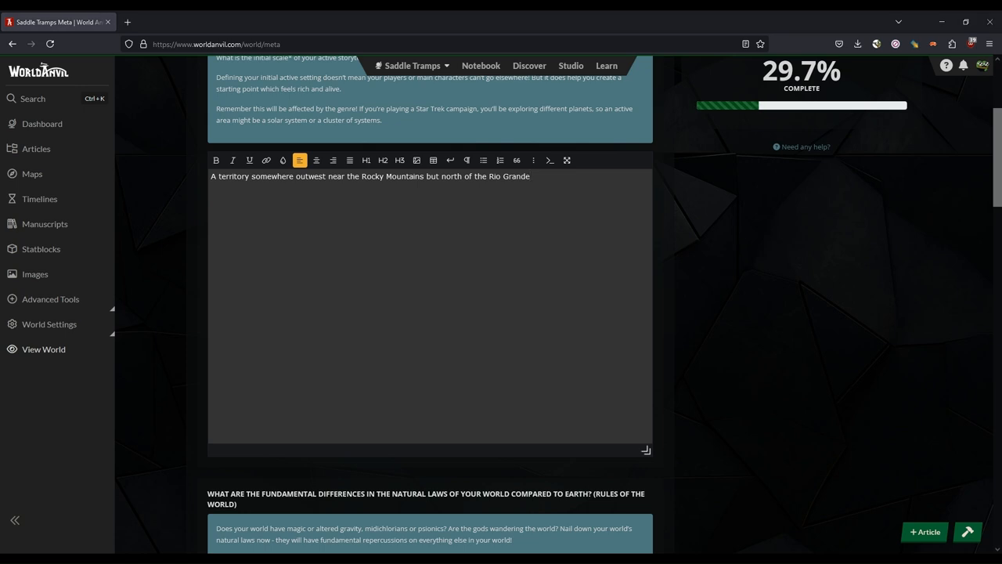
{"action": "mouse_move", "coordinate": [397, 369]}
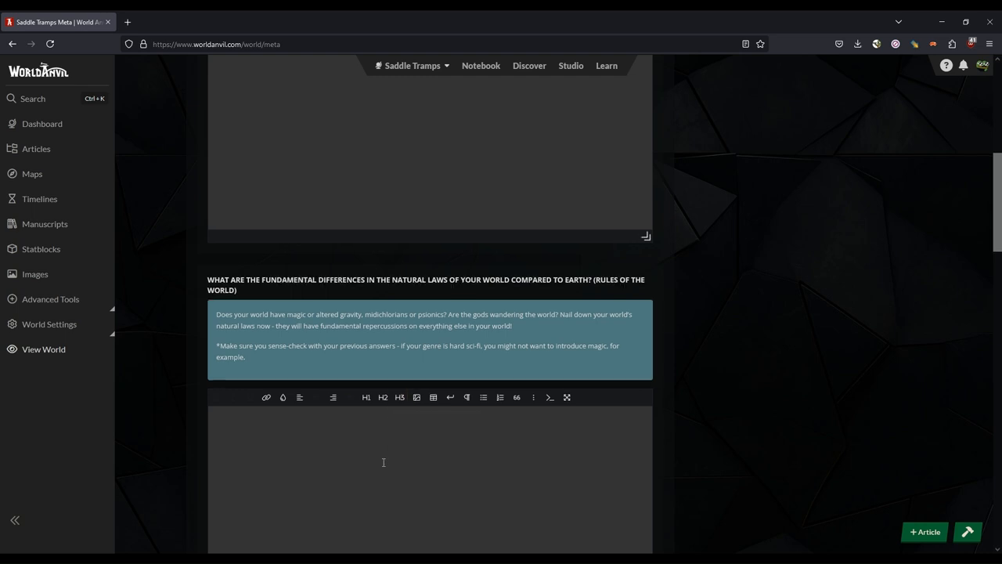
{"action": "scroll", "scroll_direction": "down", "scroll_amount": 3}
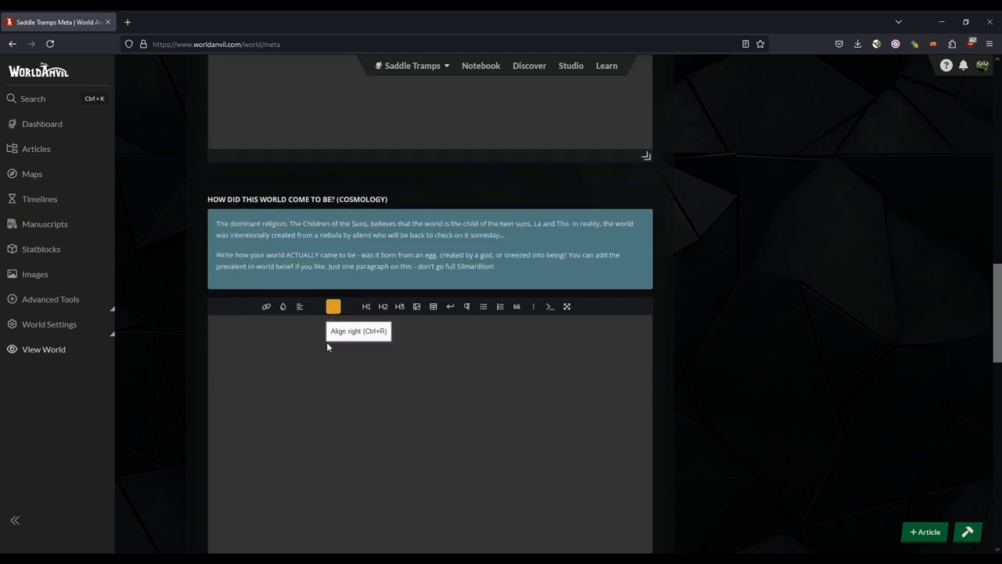
{"action": "scroll", "scroll_direction": "down", "scroll_amount": 3}
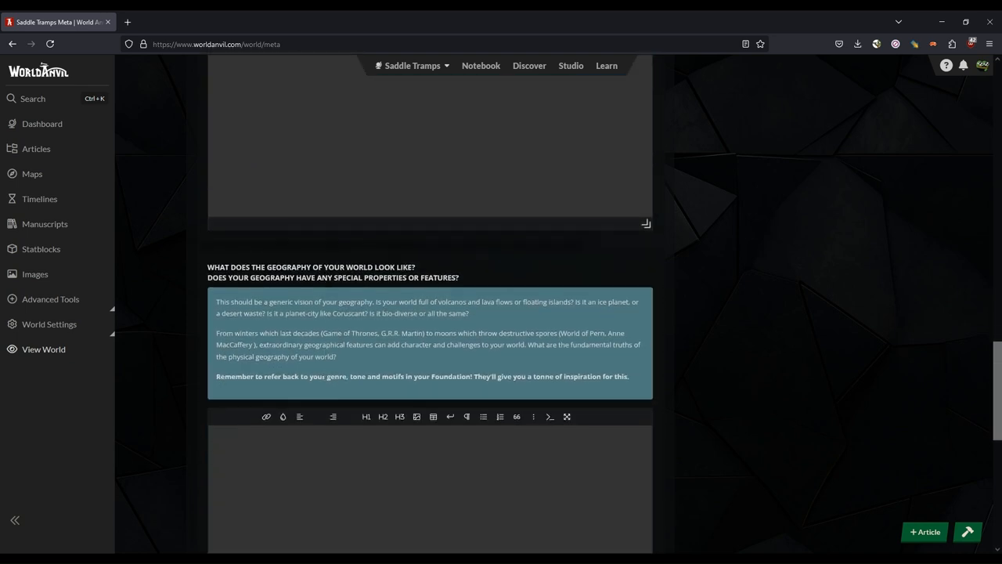
{"action": "scroll", "scroll_direction": "down", "scroll_amount": 3}
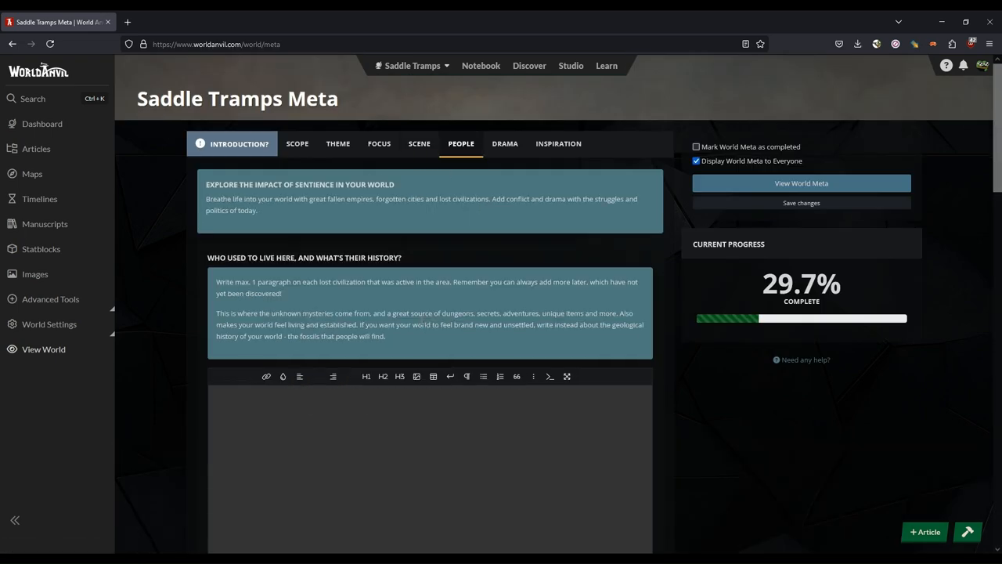
{"action": "scroll", "scroll_direction": "down", "scroll_amount": 3}
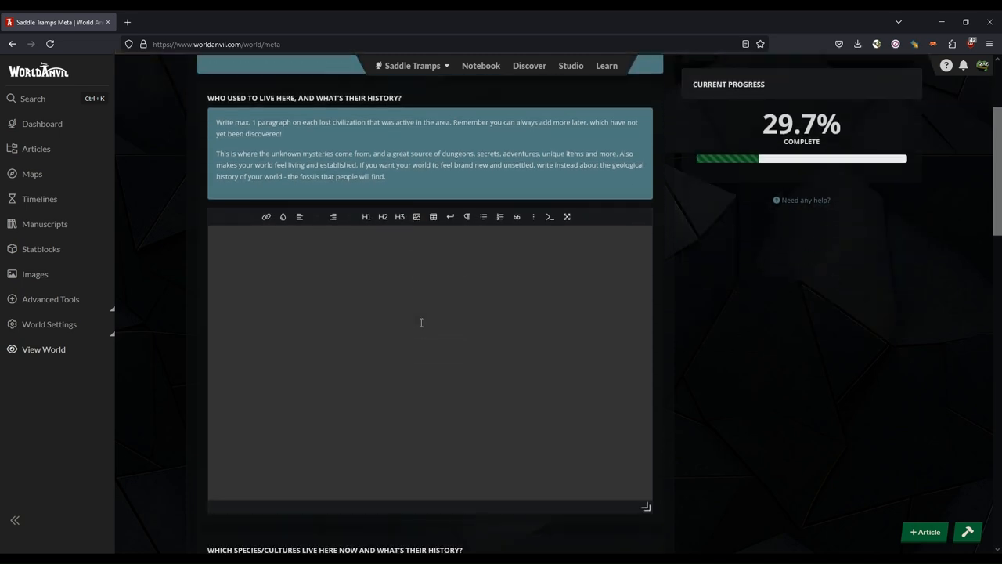
{"action": "scroll", "scroll_direction": "down", "scroll_amount": 3}
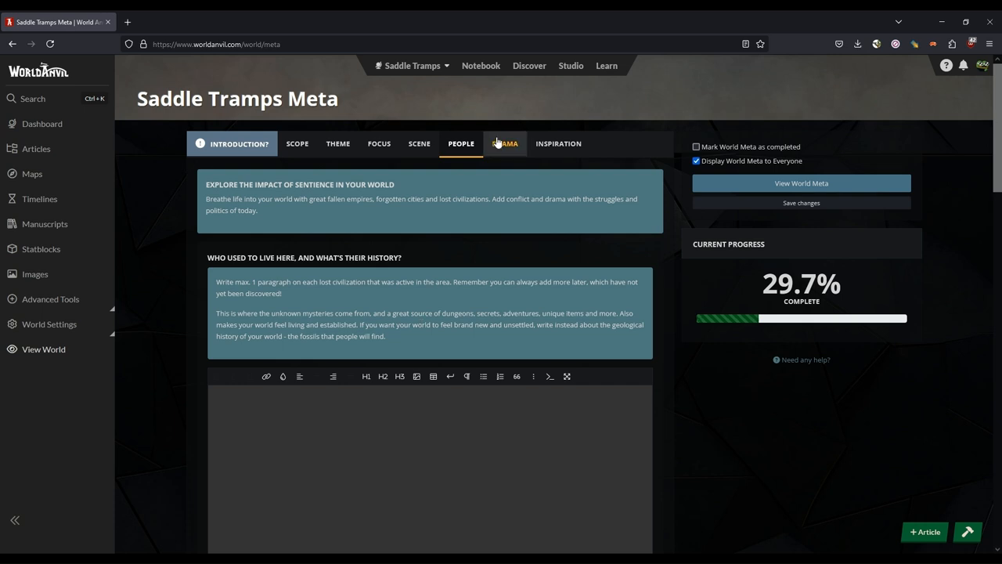
Fill Drama Point 1 with 'The civil war just' in the Drama section of the meta
{"action": "left_click", "coordinate": [504, 144]}
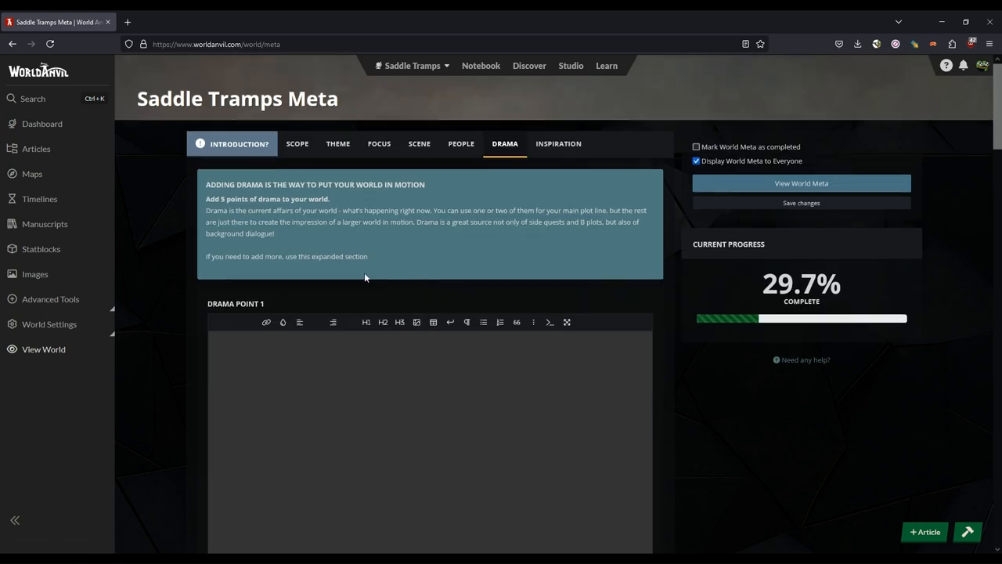
{"action": "mouse_move", "coordinate": [360, 282]}
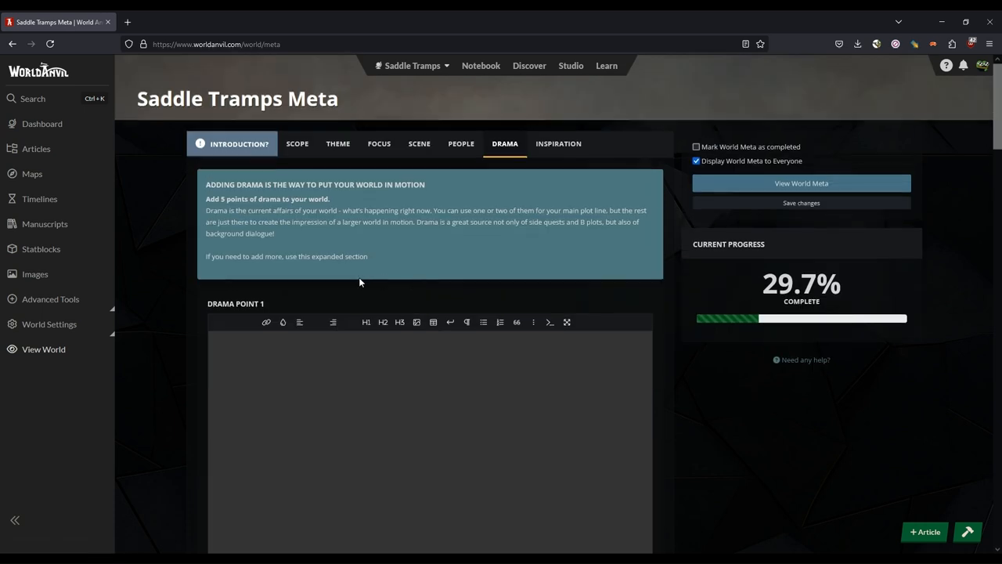
{"action": "left_click", "coordinate": [335, 355]}
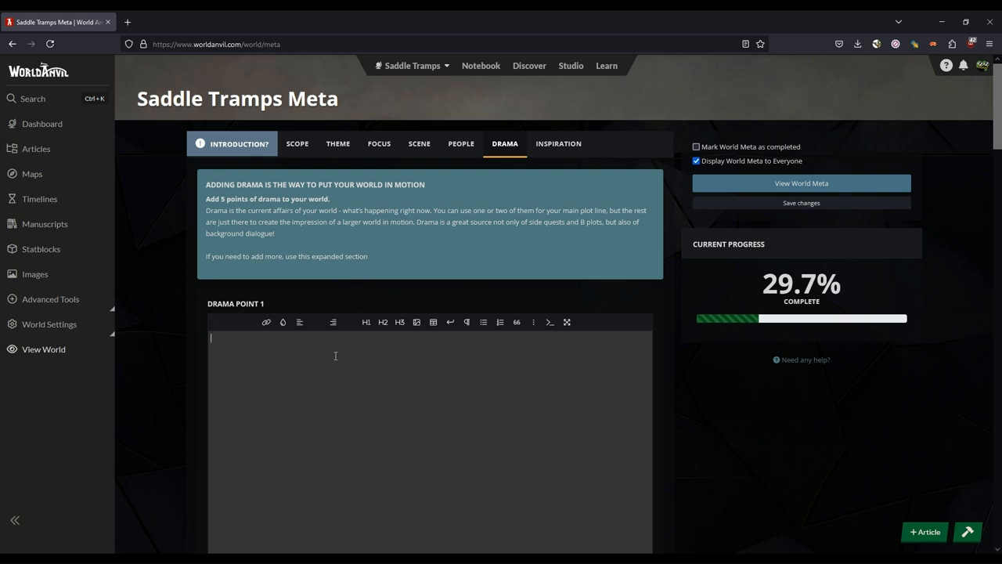
{"action": "type", "text": "The civil war just"}
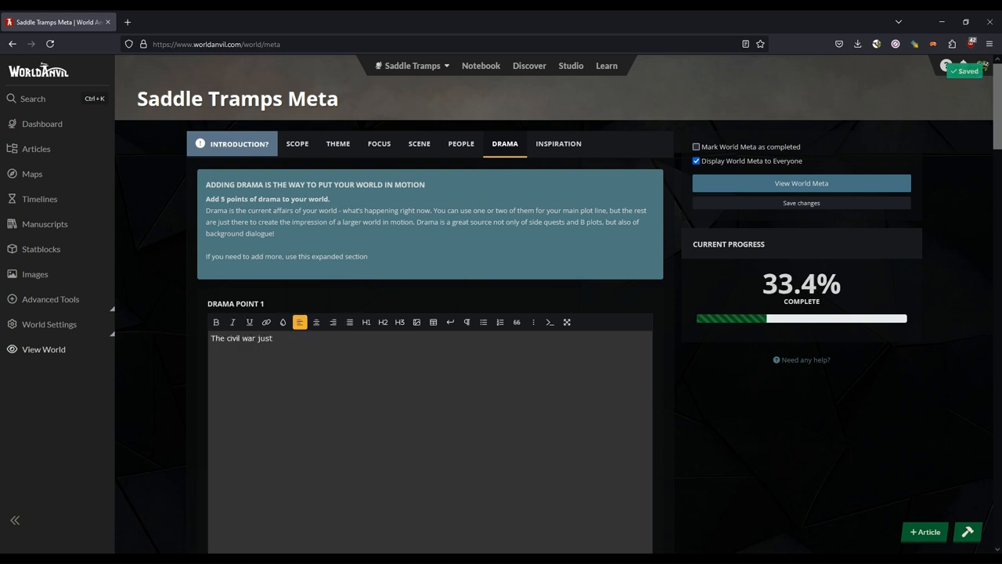
{"action": "scroll", "scroll_direction": "down", "scroll_amount": 3}
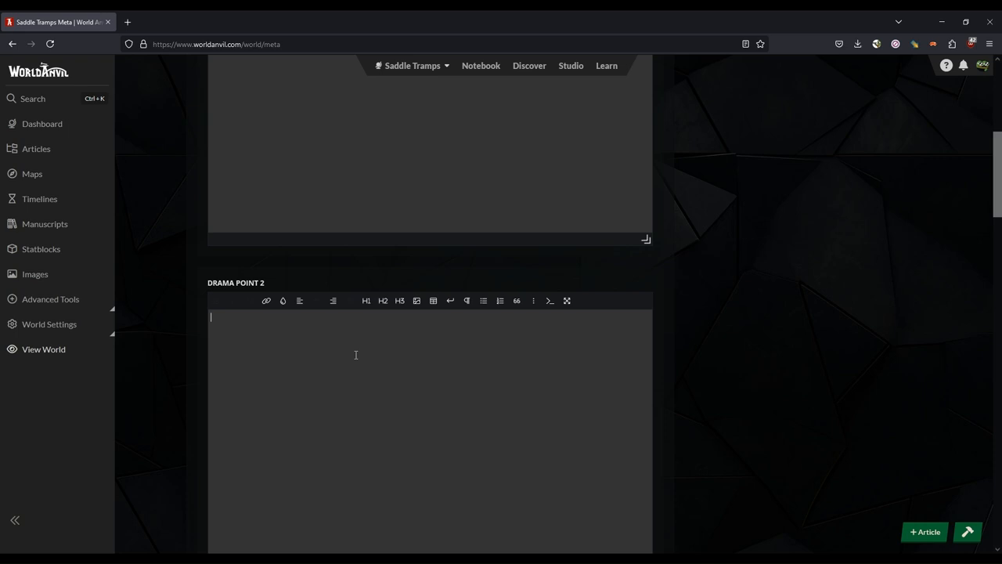
{"action": "scroll", "scroll_direction": "up", "scroll_amount": 3}
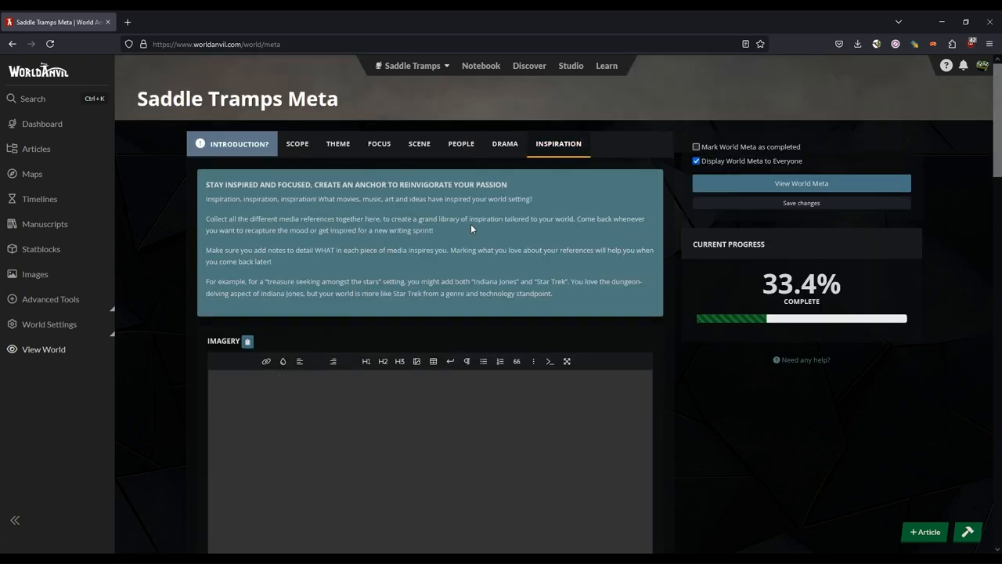
{"action": "scroll", "scroll_direction": "down", "scroll_amount": 3}
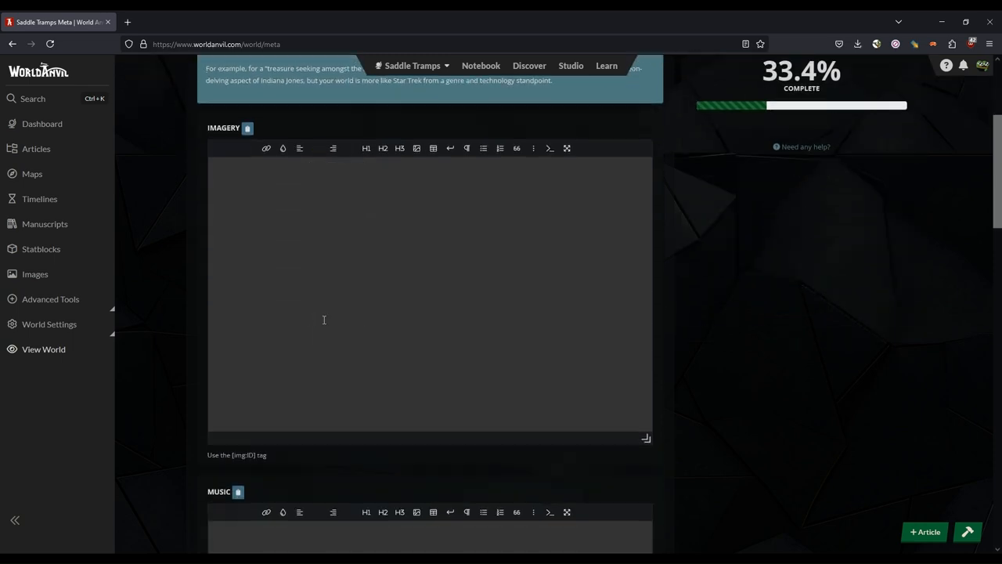
{"action": "scroll", "scroll_direction": "down", "scroll_amount": 3}
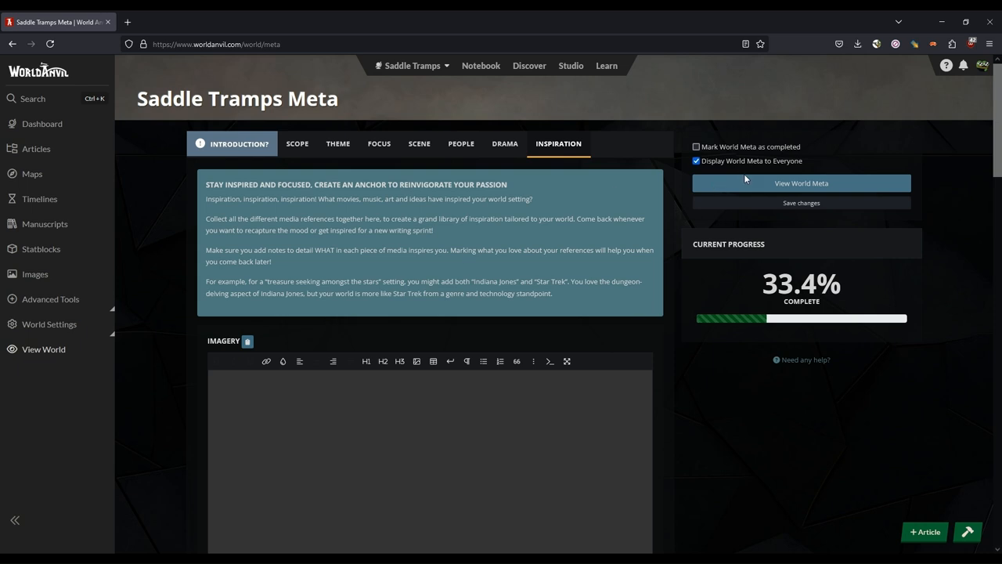
{"action": "left_click", "coordinate": [802, 203]}
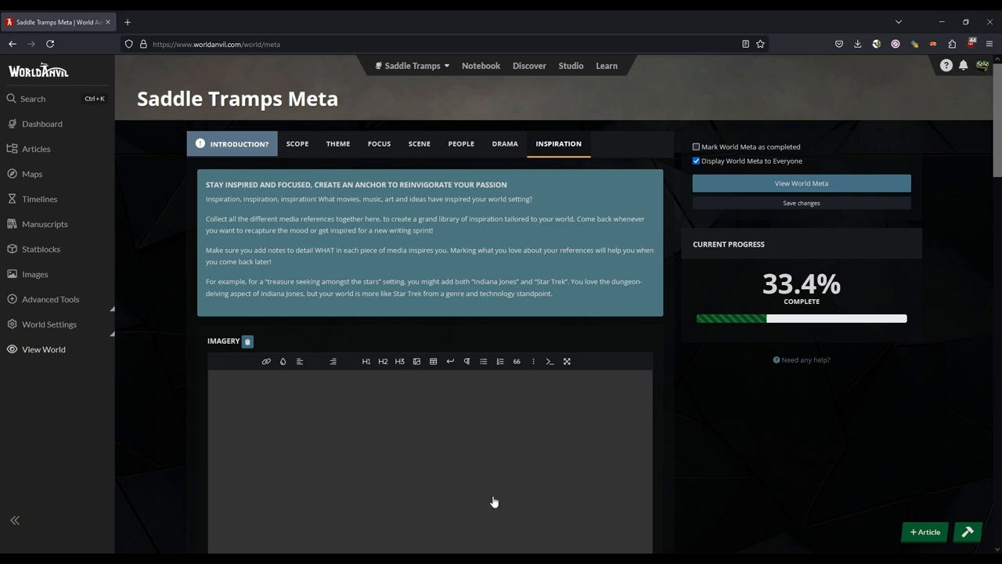
{"action": "mouse_move", "coordinate": [501, 495]}
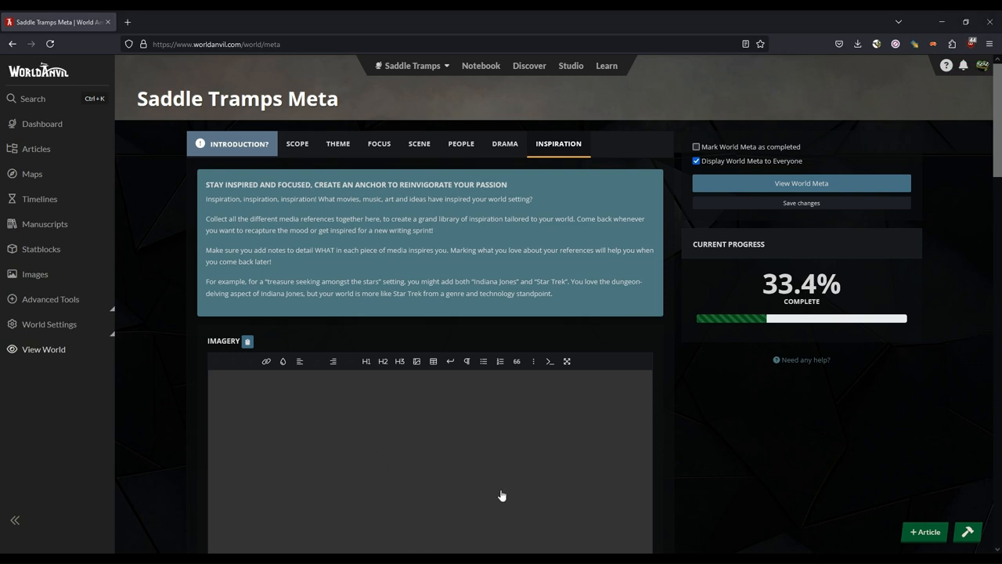
{"action": "mouse_move", "coordinate": [490, 505]}
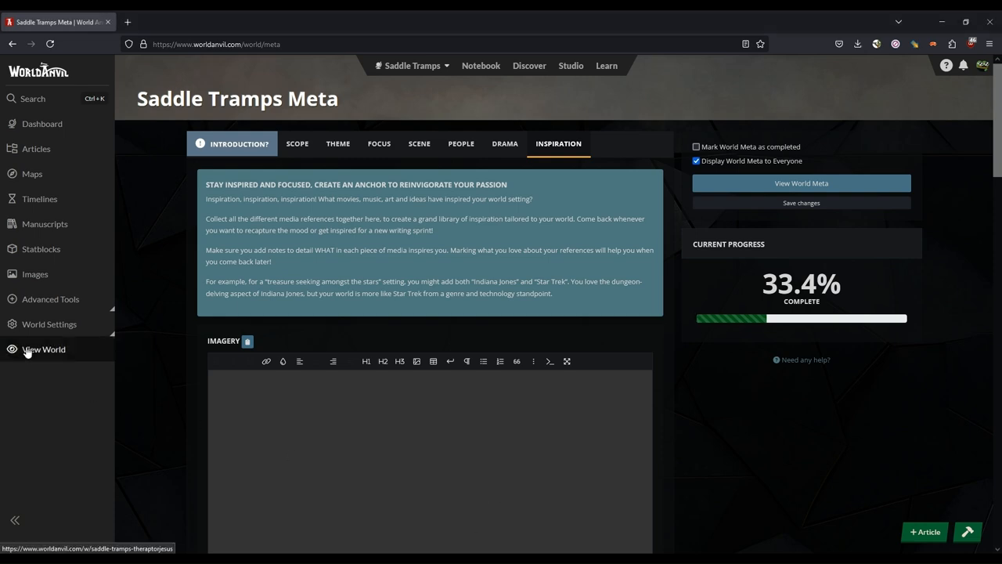
From the world homepage's World Codex, start editing the Player's Handbook category
{"action": "left_click", "coordinate": [43, 349]}
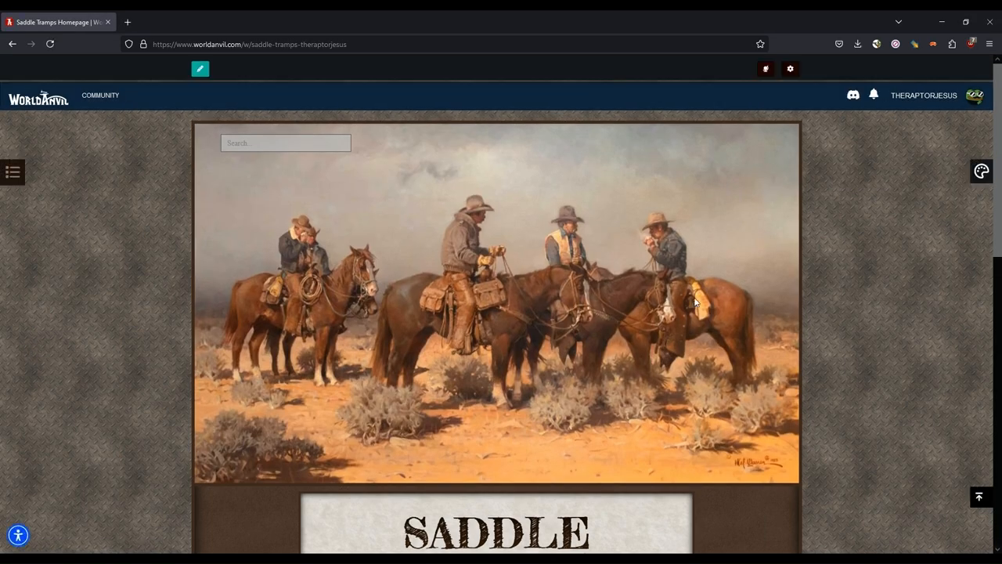
{"action": "scroll", "scroll_direction": "down", "scroll_amount": 3}
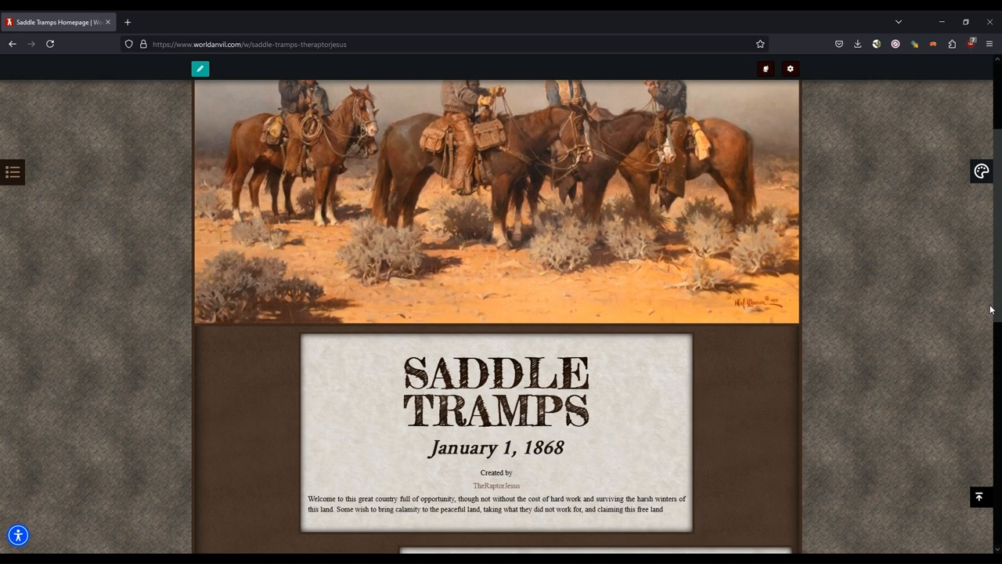
{"action": "scroll", "scroll_direction": "down", "scroll_amount": 3}
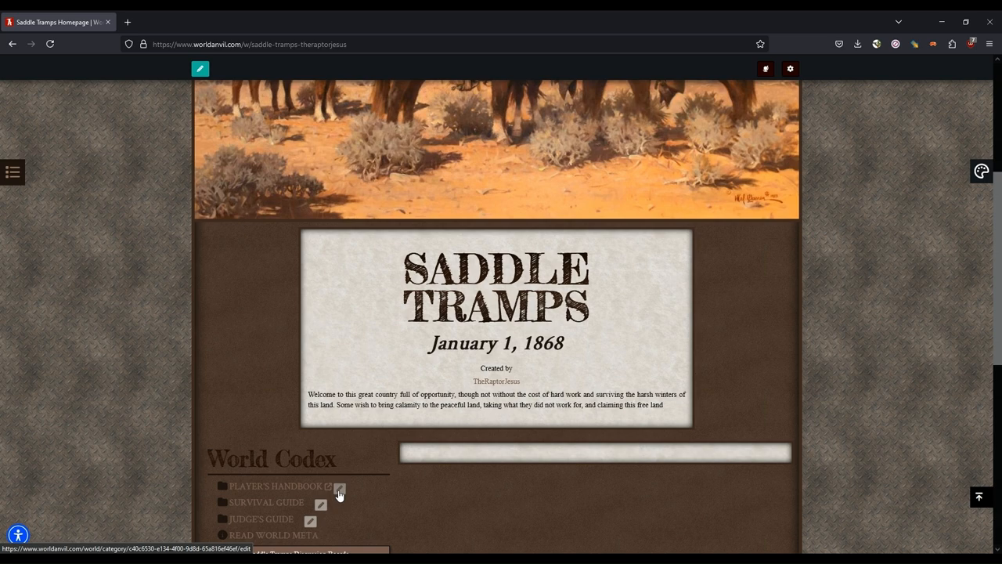
{"action": "left_click", "coordinate": [338, 491]}
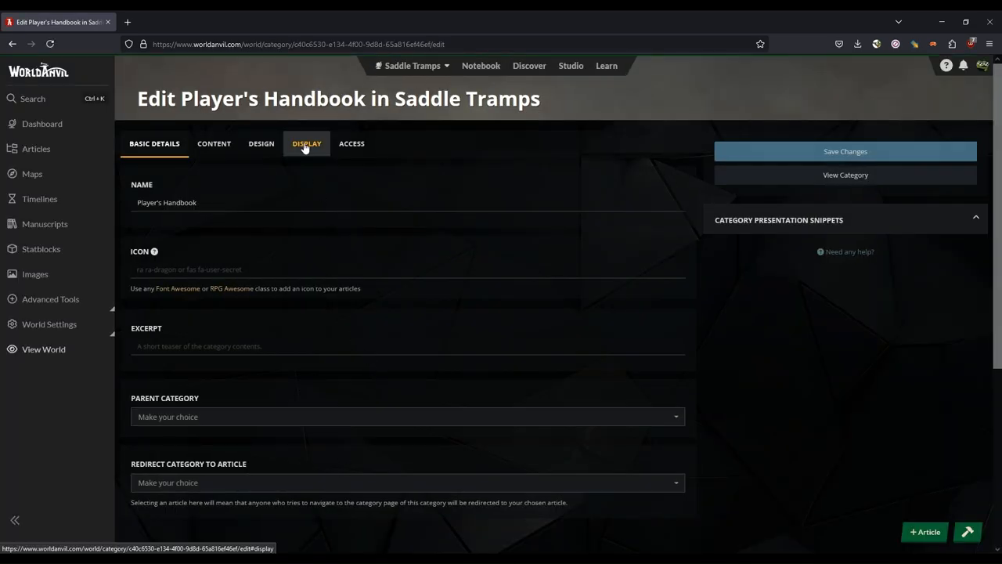
Set Player's Handbook to display as a book-style cover atop the world page and save
{"action": "left_click", "coordinate": [307, 144]}
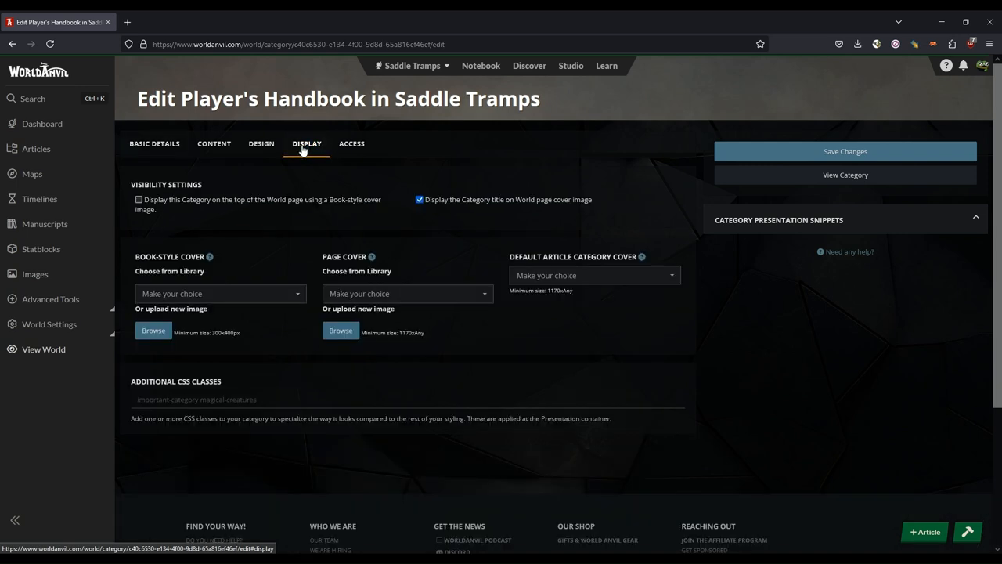
{"action": "left_click", "coordinate": [139, 201]}
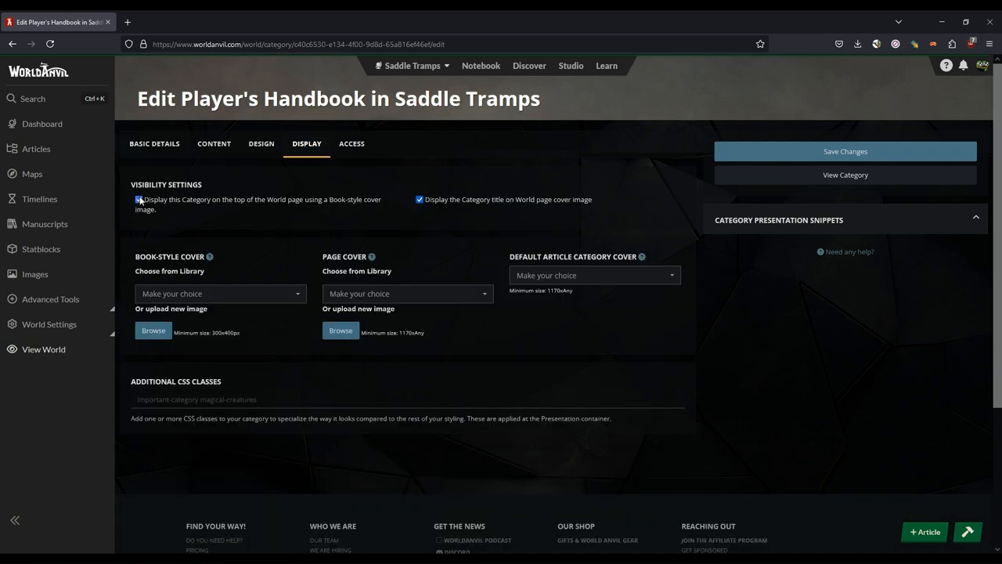
{"action": "left_click", "coordinate": [138, 199]}
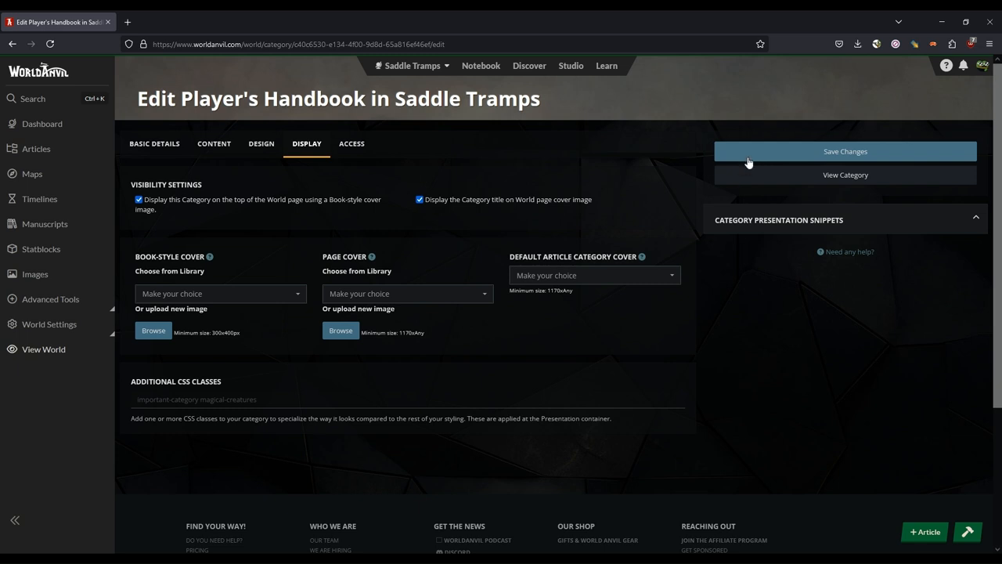
{"action": "left_click", "coordinate": [845, 151]}
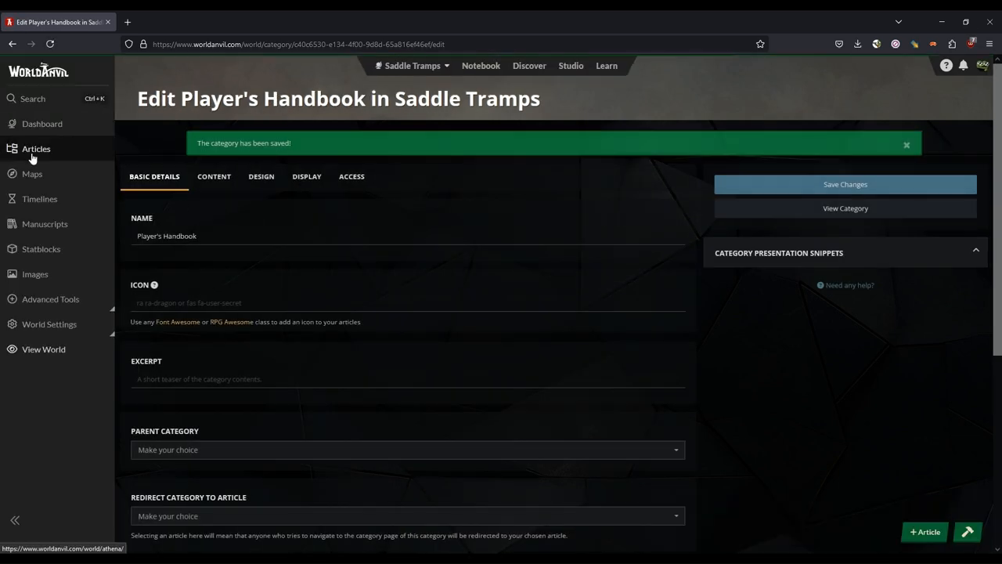
Set the Survival Guide category to show as a book-style cover and save it
{"action": "left_click", "coordinate": [36, 149]}
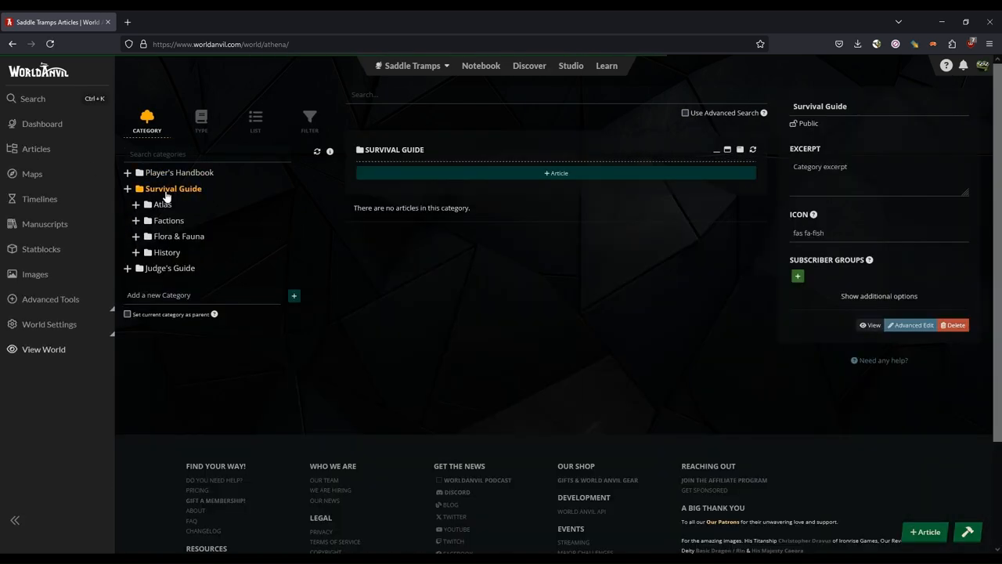
{"action": "left_click", "coordinate": [878, 296]}
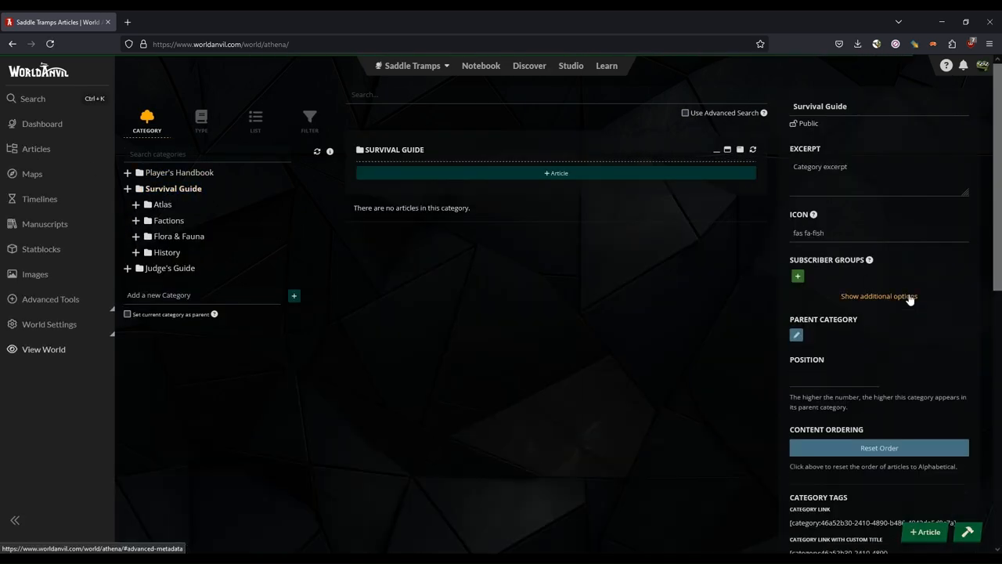
{"action": "left_click", "coordinate": [878, 296]}
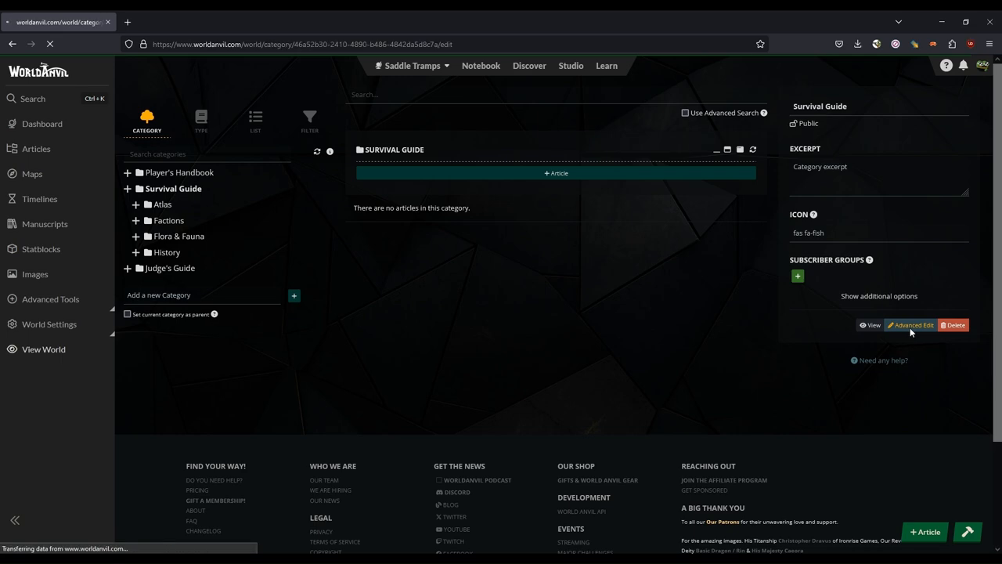
{"action": "left_click", "coordinate": [911, 324]}
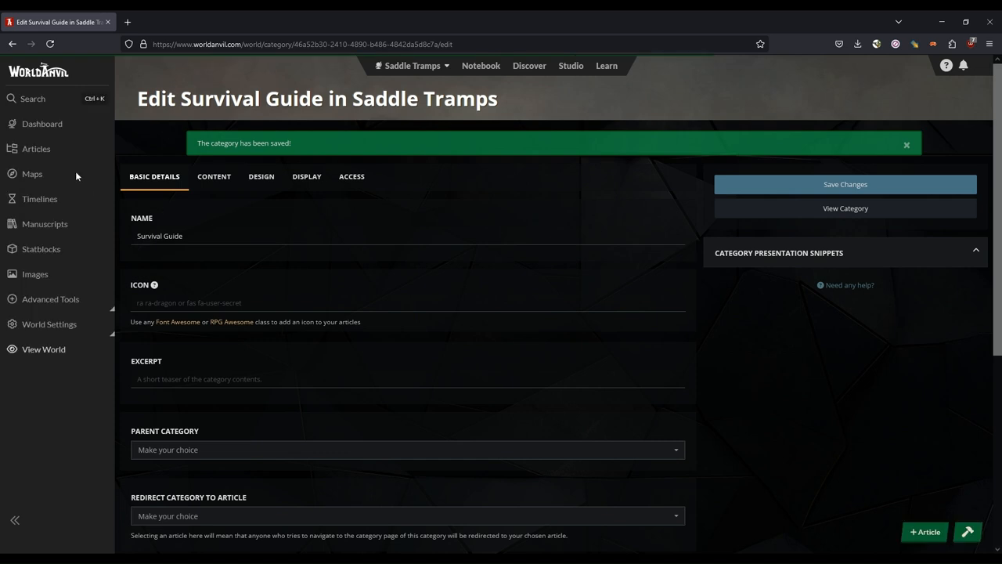
Set the Judge's Guide category to show as a book-style cover and save it
{"action": "left_click", "coordinate": [36, 149]}
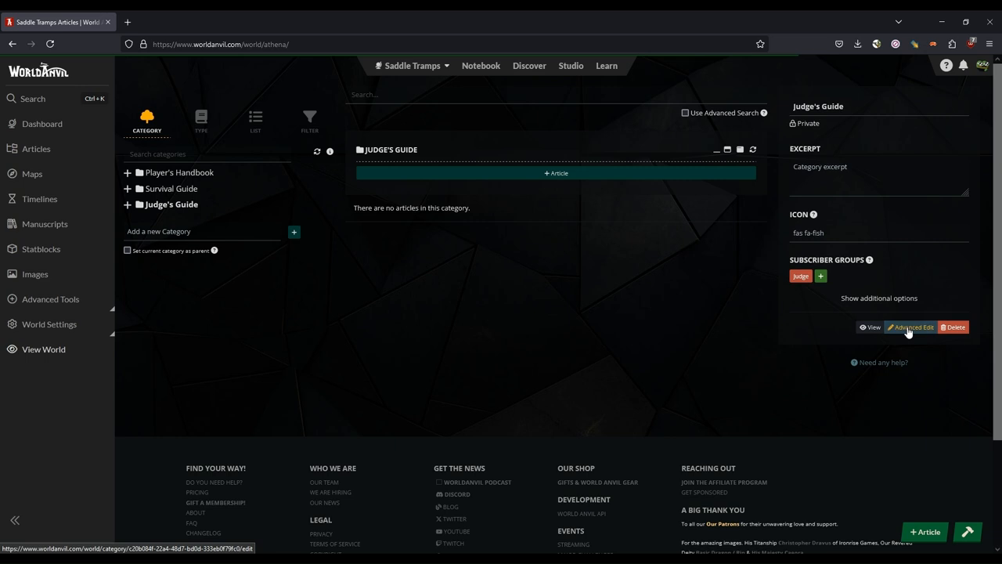
{"action": "left_click", "coordinate": [911, 327]}
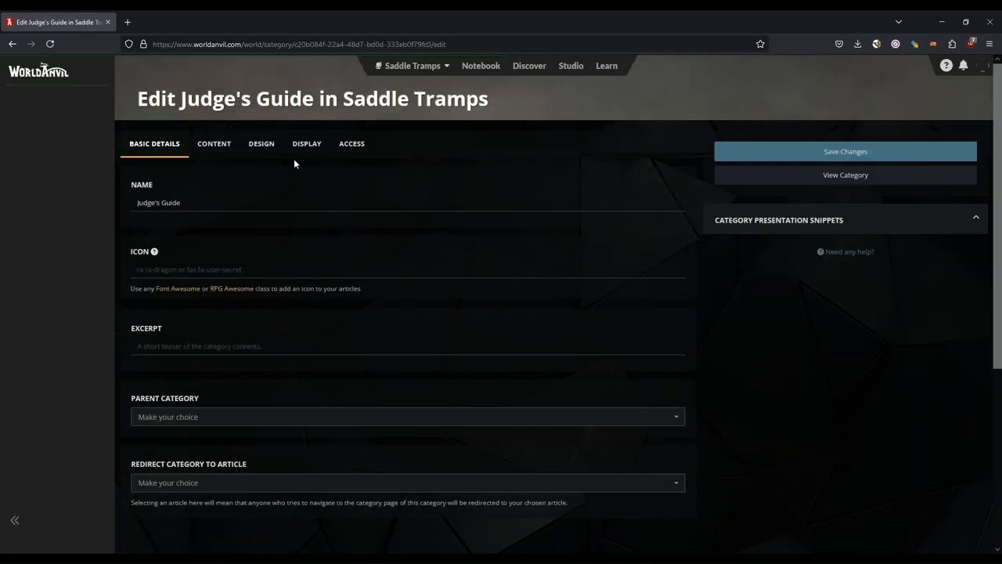
{"action": "left_click", "coordinate": [307, 144]}
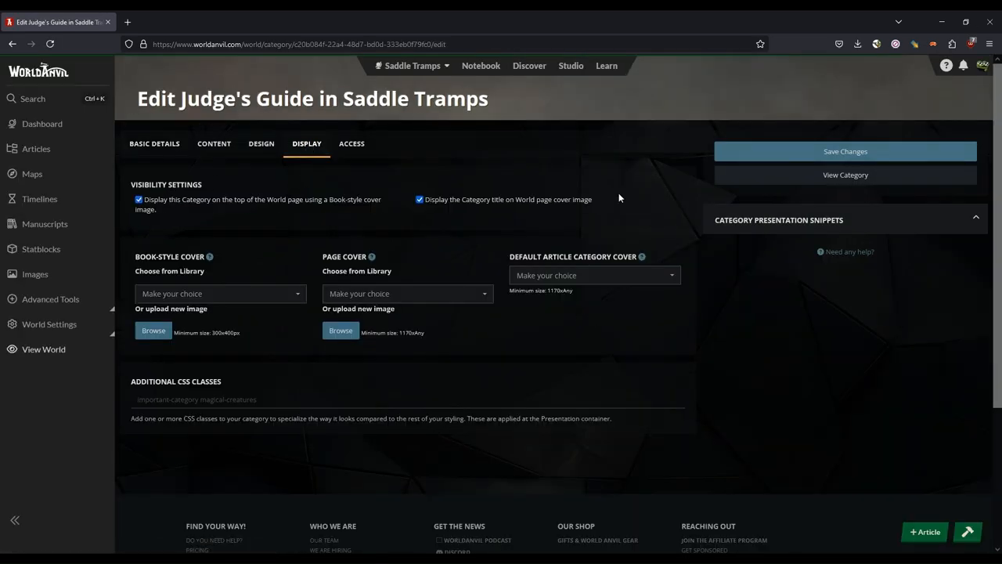
{"action": "left_click", "coordinate": [845, 151]}
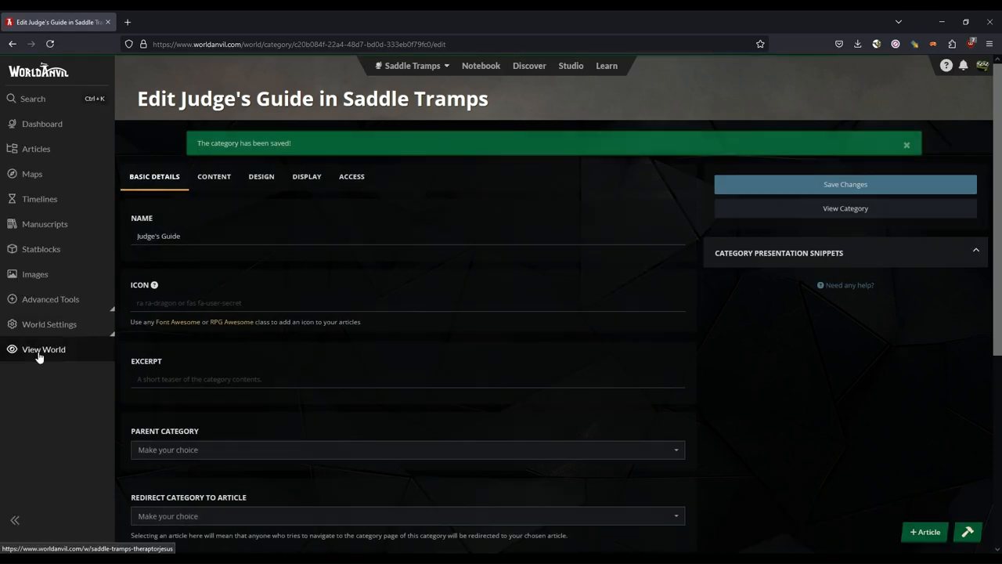
Check the homepage shows Survival Guide, Judge's Guide and Player's Handbook as book covers
{"action": "left_click", "coordinate": [43, 350]}
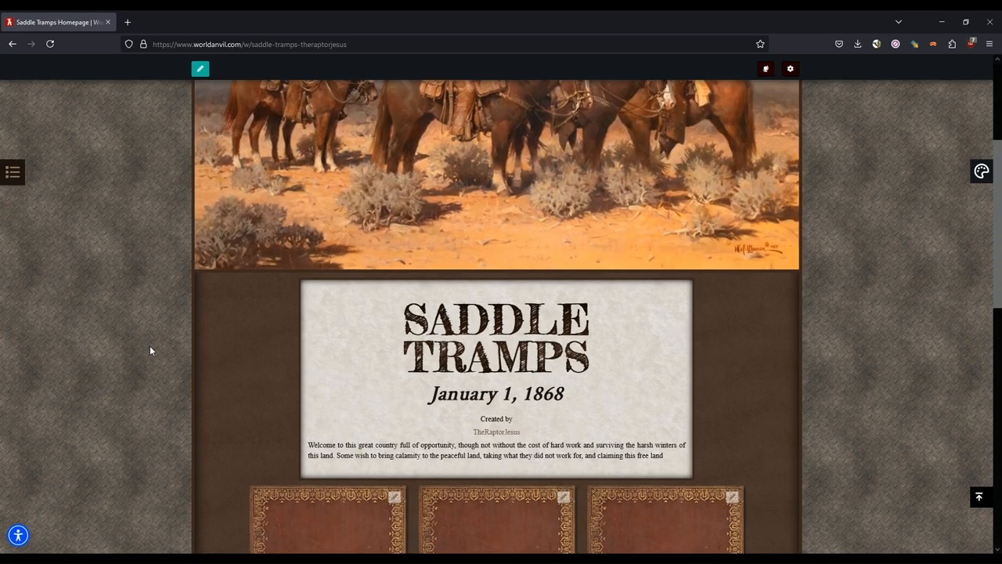
{"action": "scroll", "scroll_direction": "down", "scroll_amount": 3}
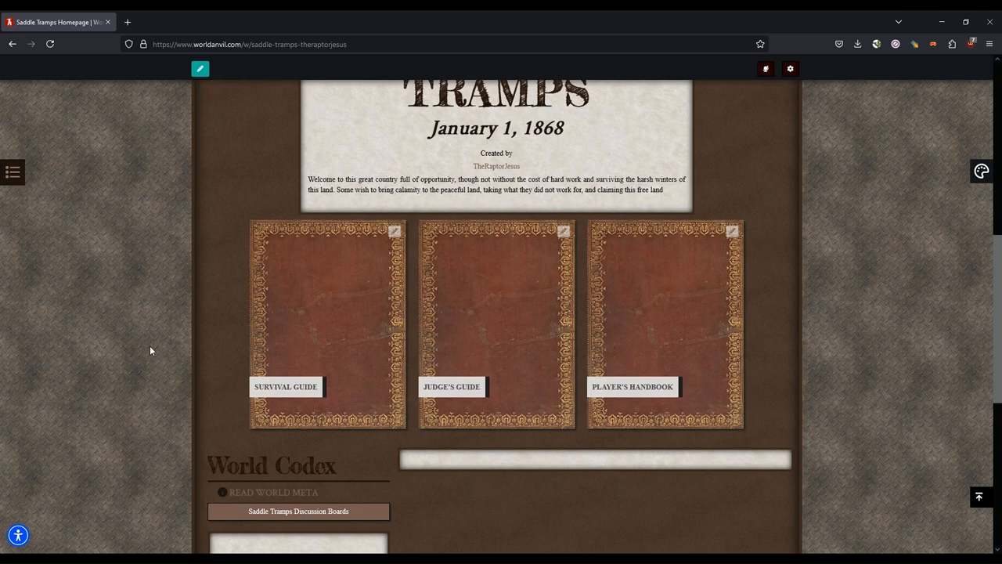
{"action": "mouse_move", "coordinate": [620, 457]}
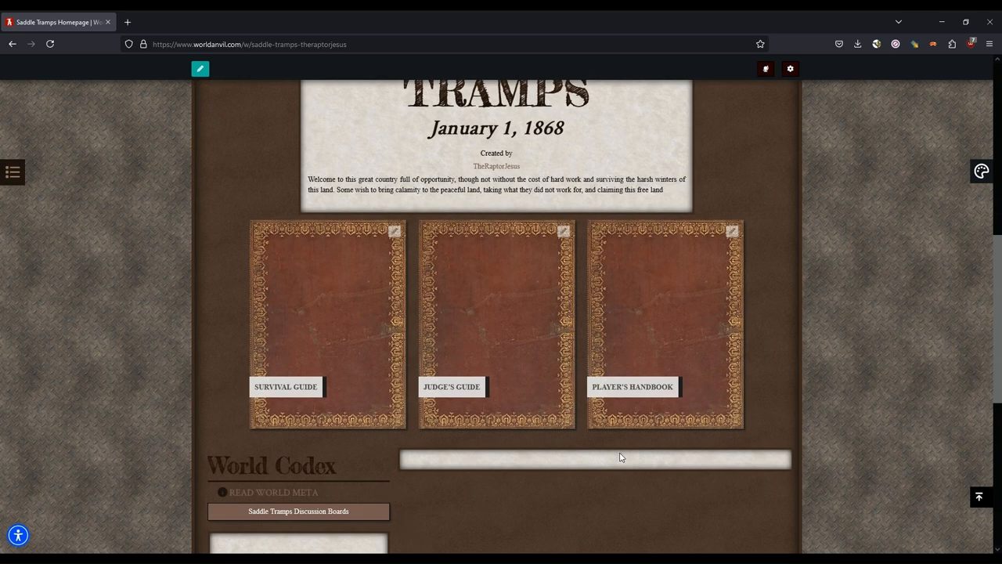
{"action": "scroll", "scroll_direction": "up", "scroll_amount": 3}
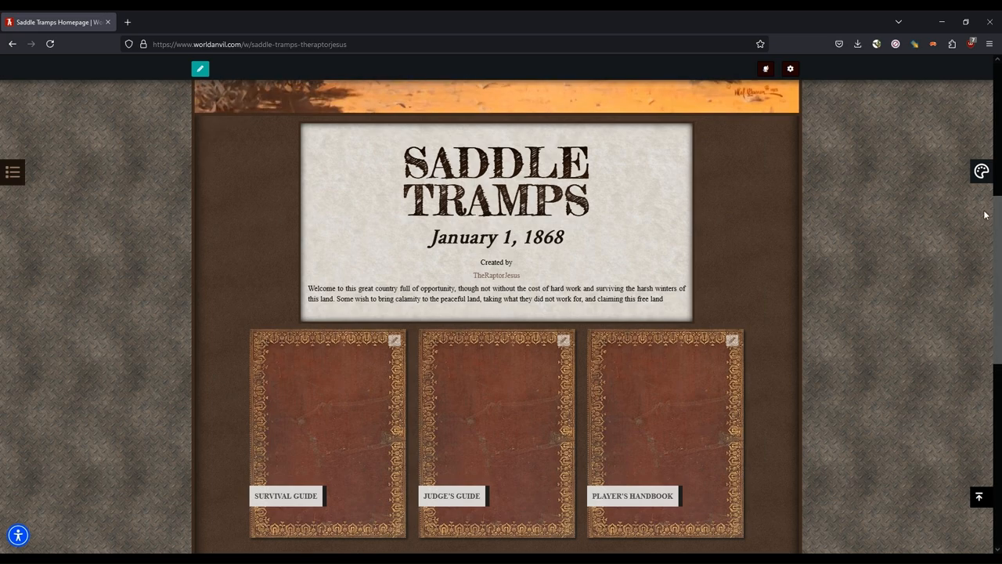